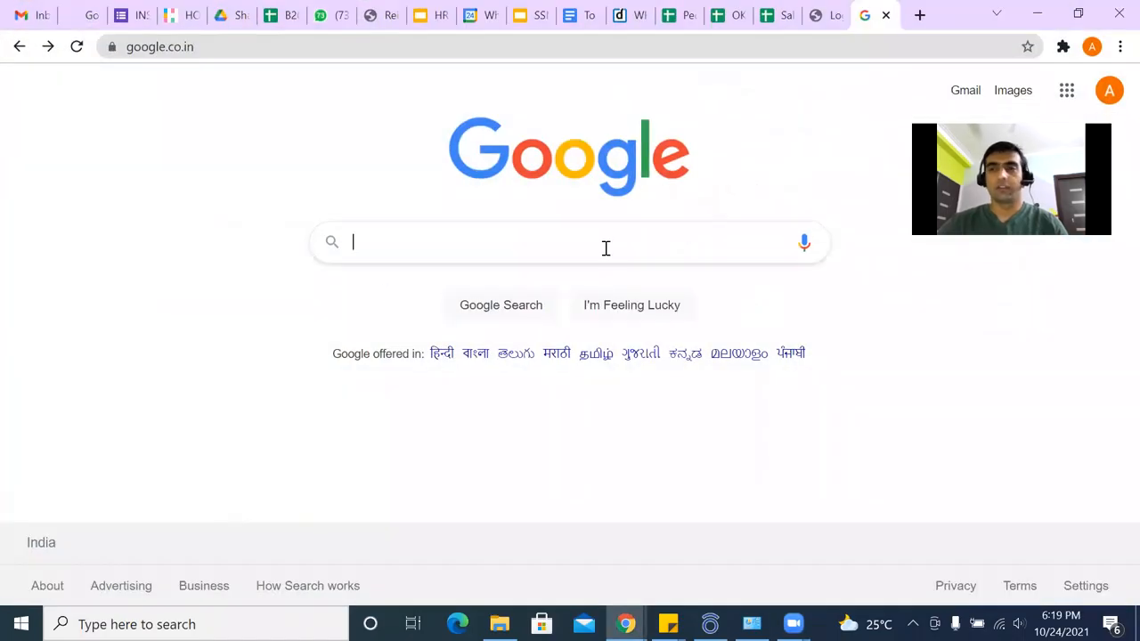
Search Google for 'download and install anaconda windows 10'.
left_click(570, 242)
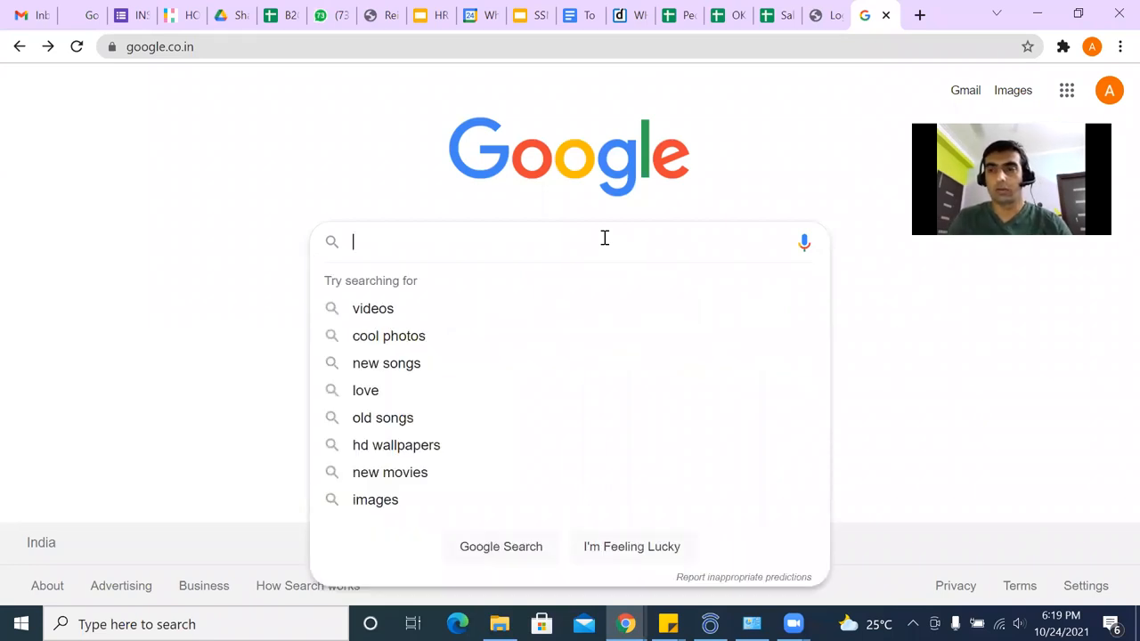
type("d")
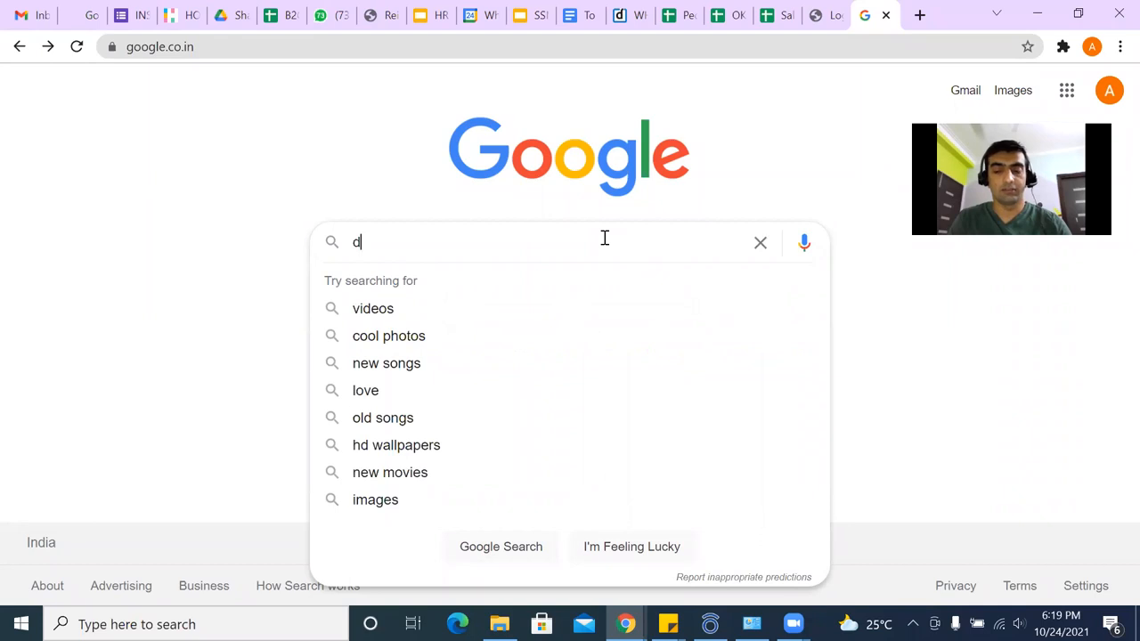
type("ownload and install anaco")
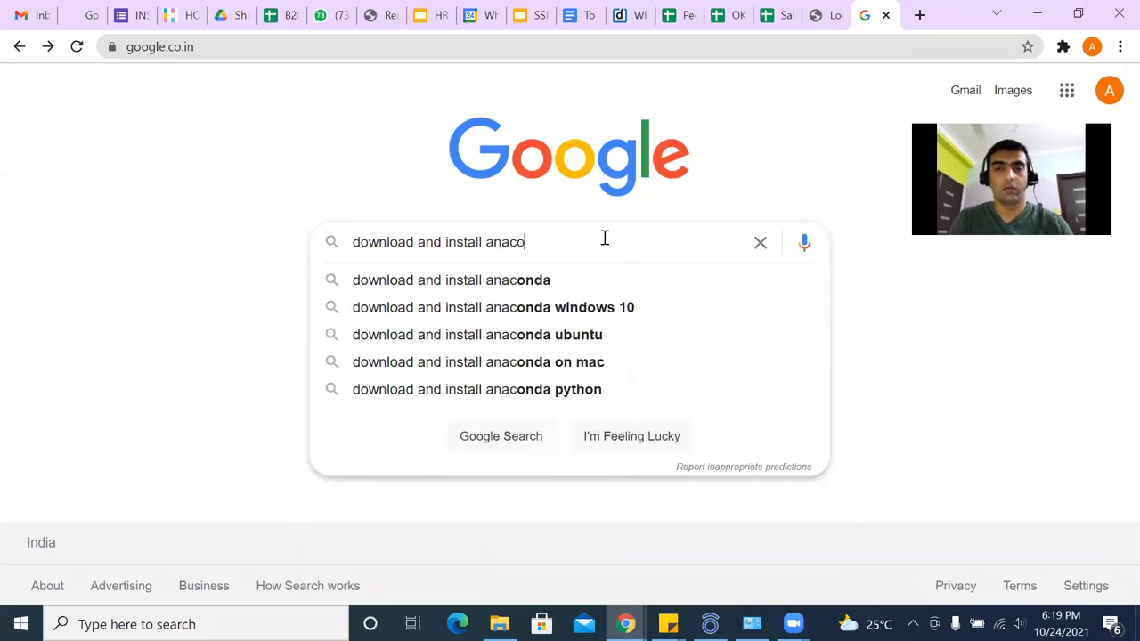
left_click(492, 308)
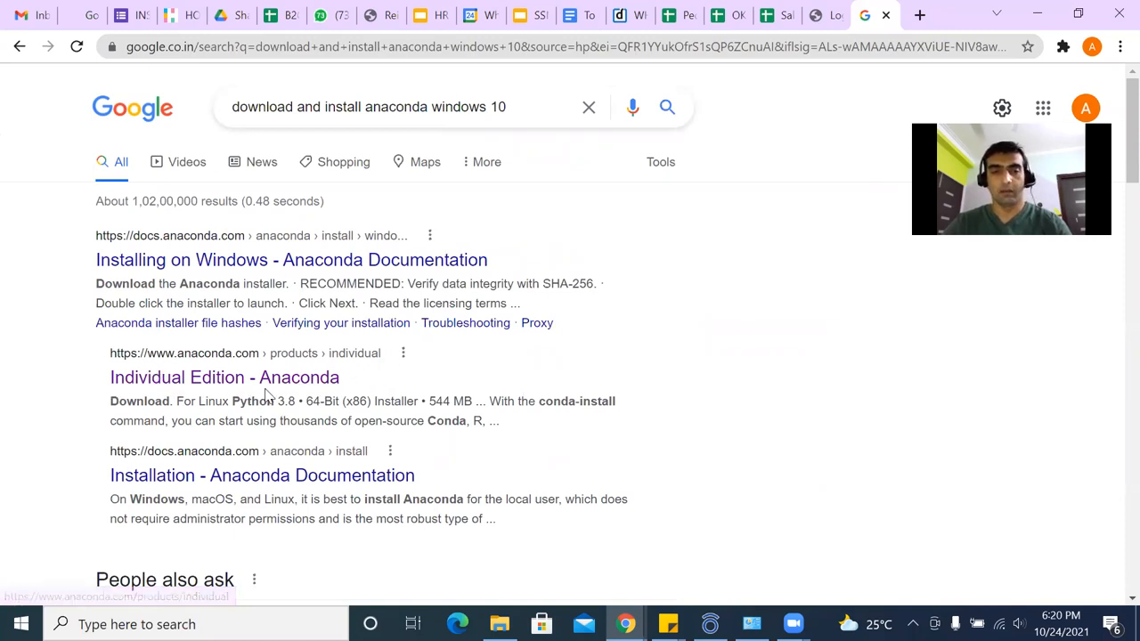
Open the Individual Edition page and scroll to the Windows installer details.
left_click(224, 376)
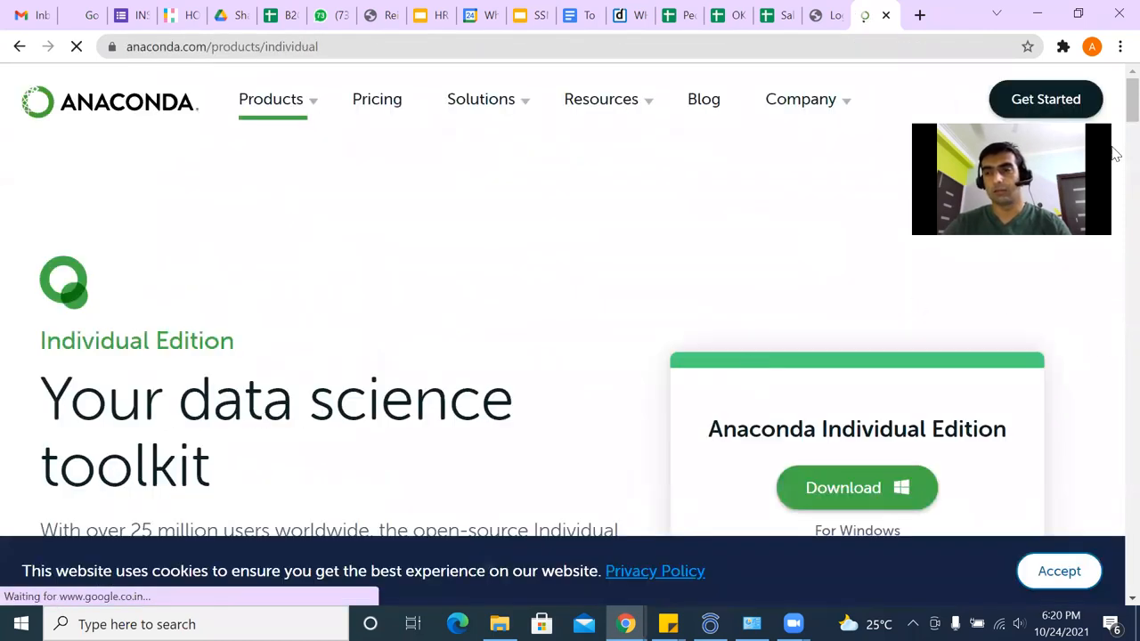
scroll("down", 3)
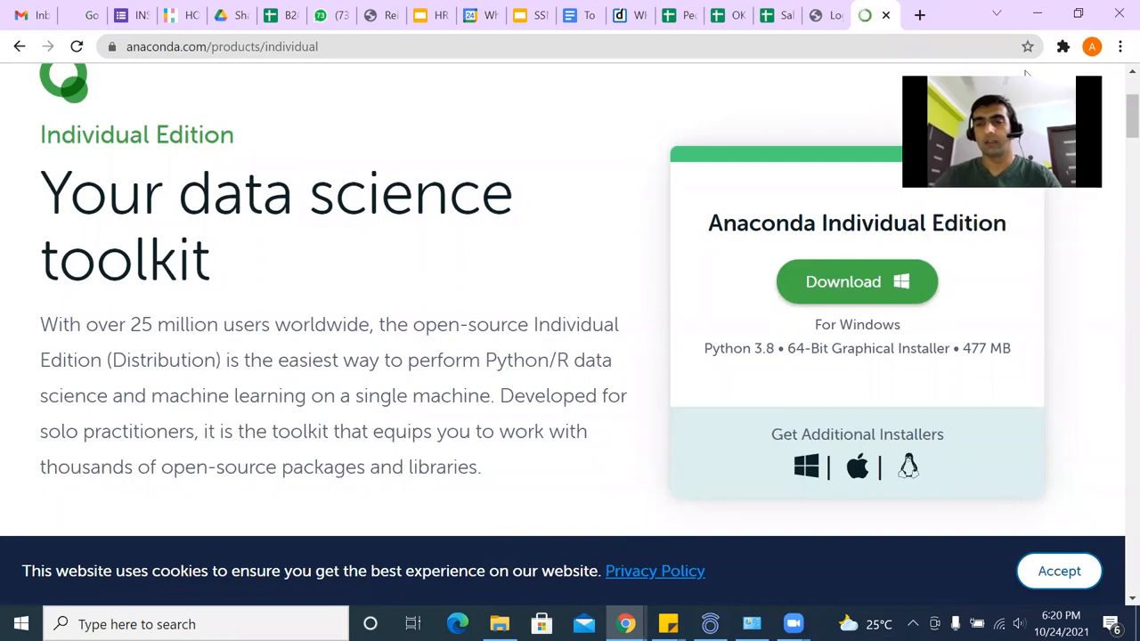
mouse_move(758, 360)
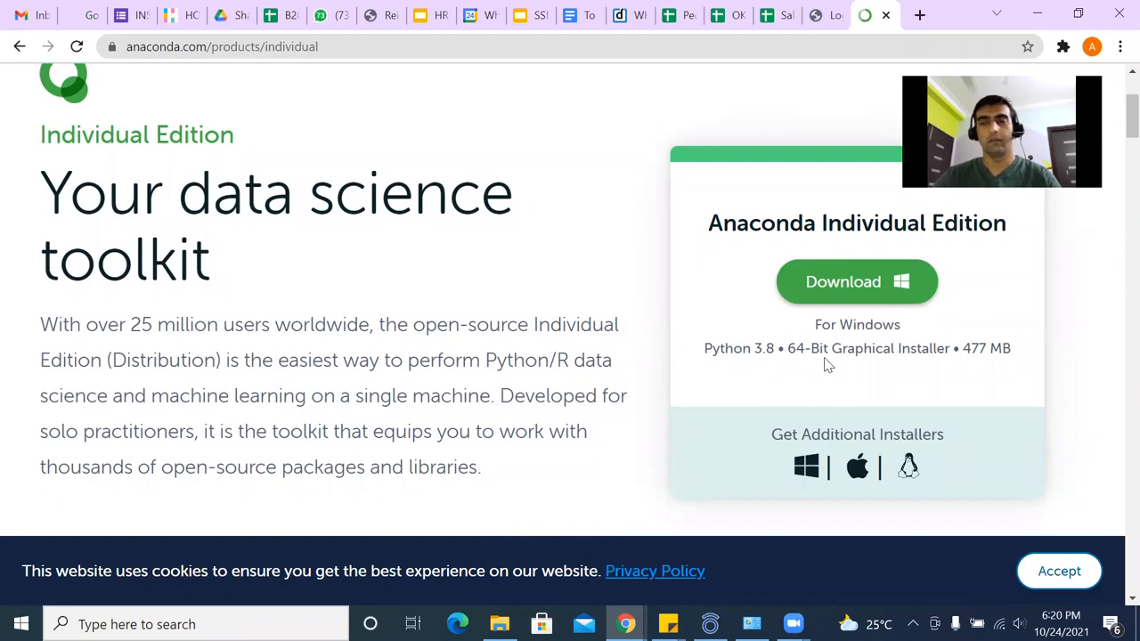
mouse_move(912, 356)
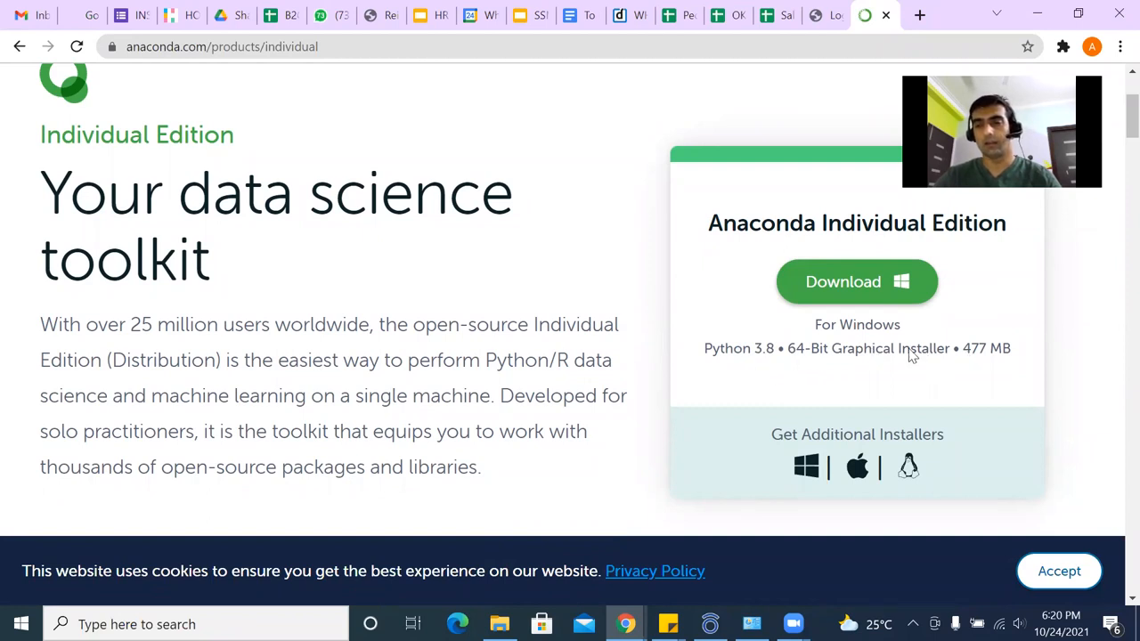
mouse_move(957, 366)
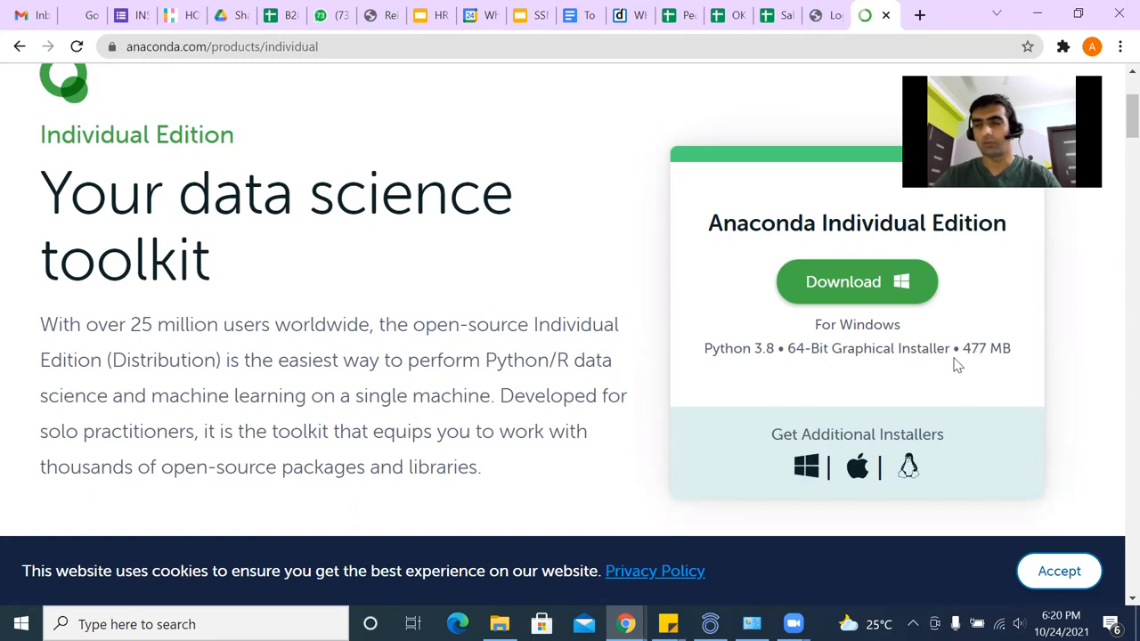
mouse_move(978, 361)
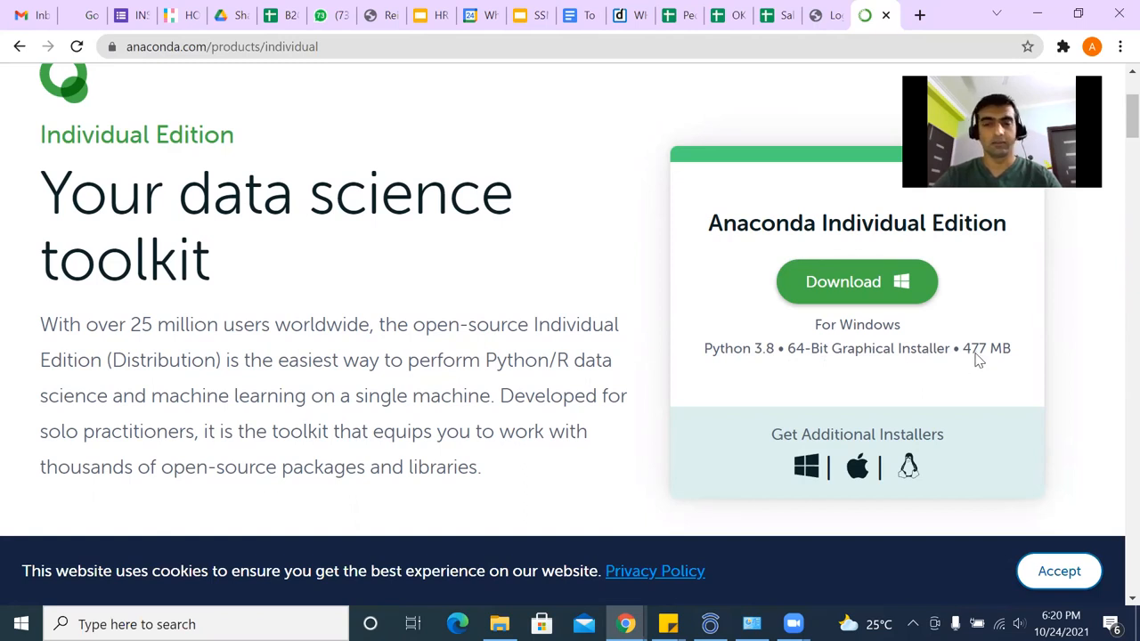
mouse_move(623, 303)
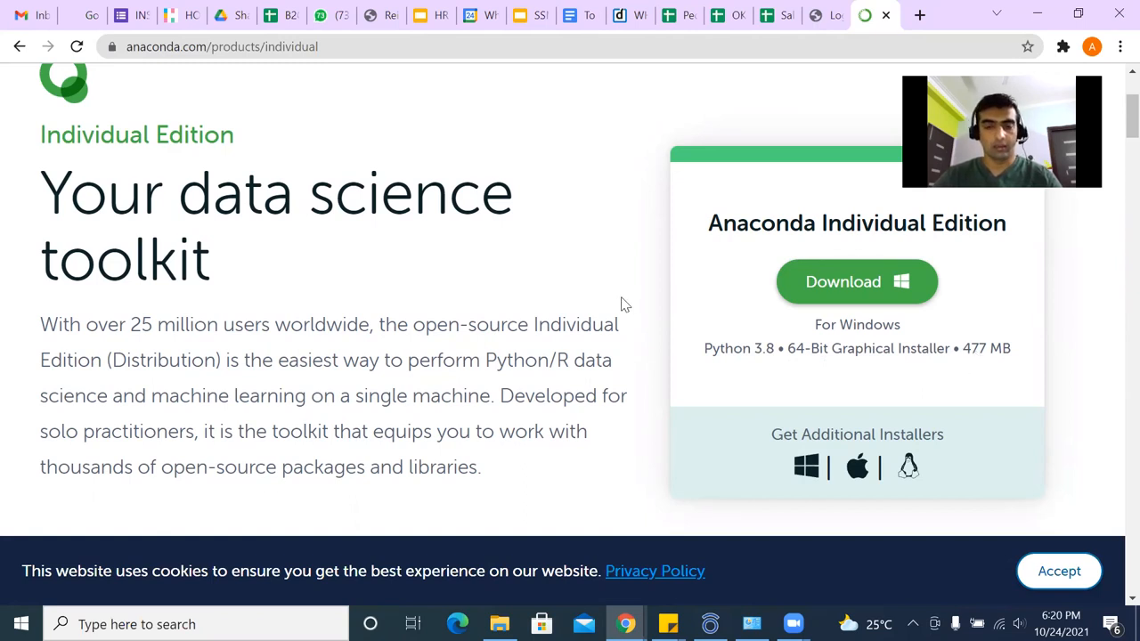
Launch the Anaconda3-2021.05-Windows-x86_64 installer from the Downloads folder.
left_click(499, 623)
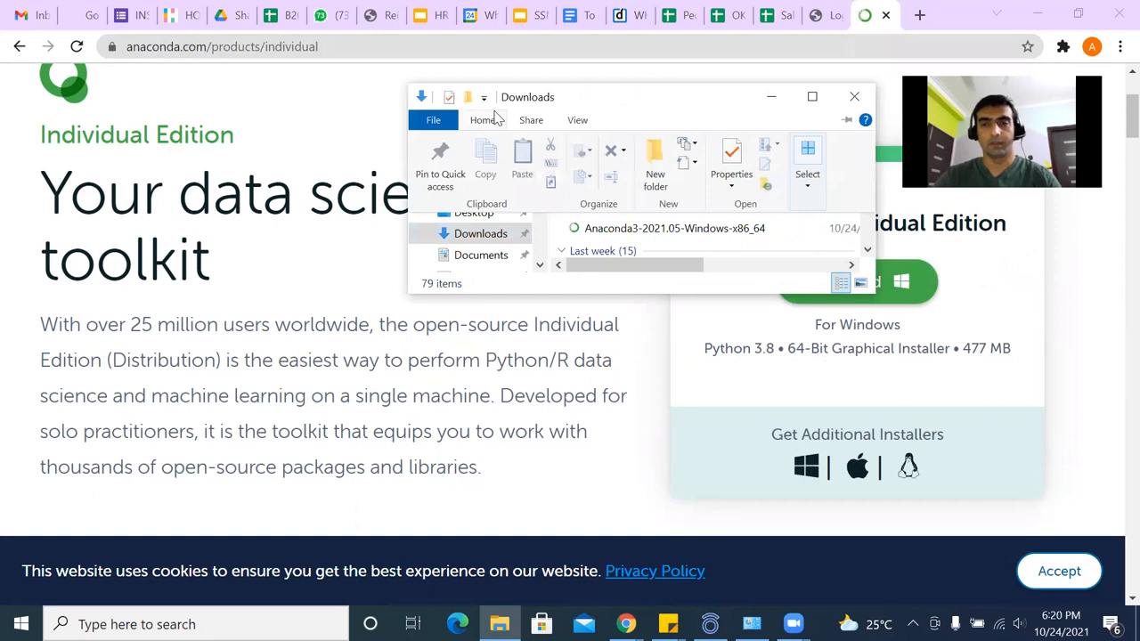
left_click(674, 228)
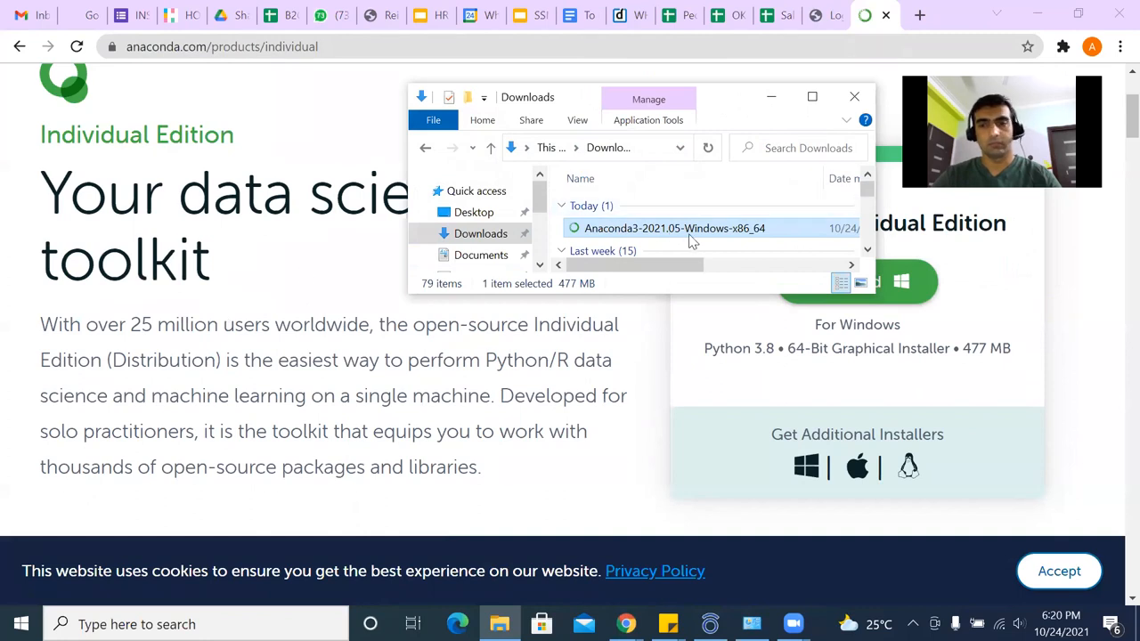
mouse_move(674, 228)
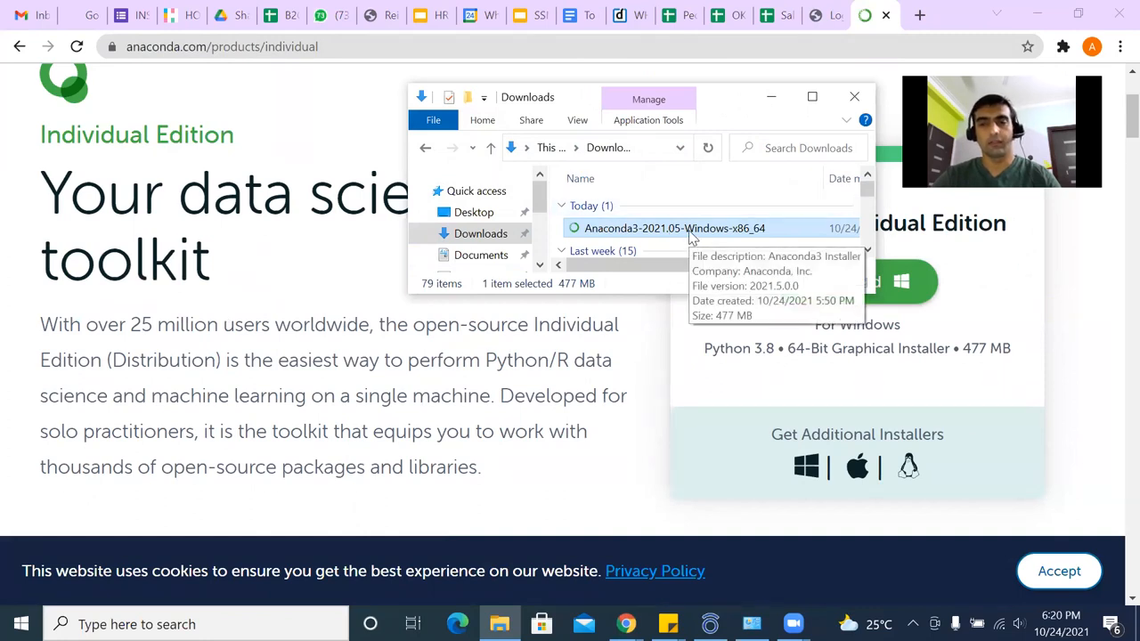
mouse_move(793, 153)
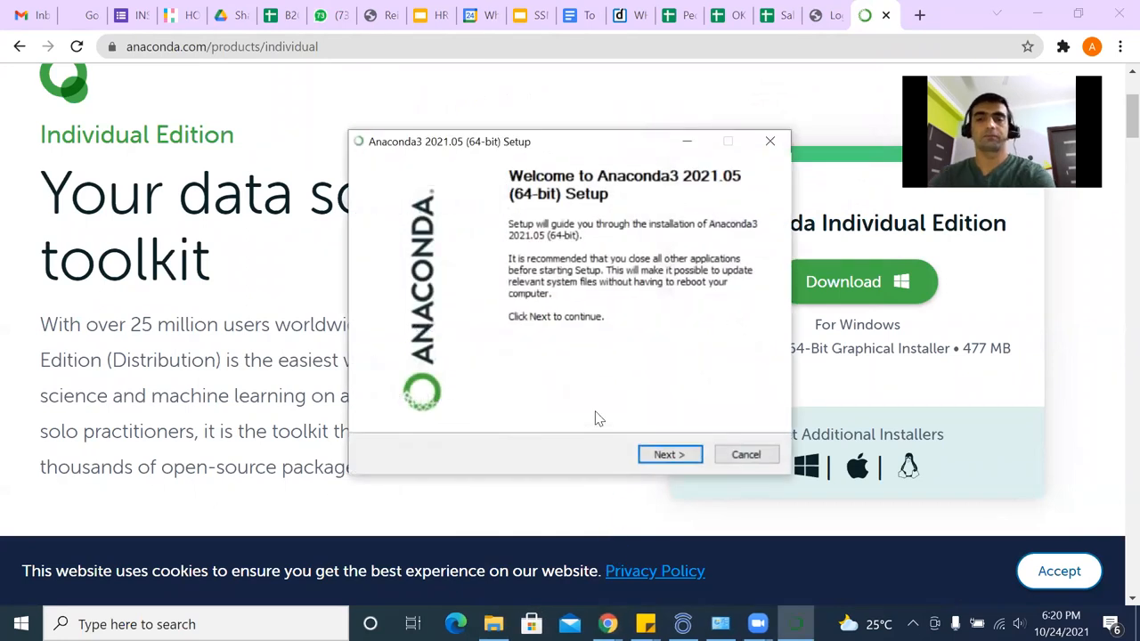
Accept the license and install for just me in the default folder.
left_click(669, 454)
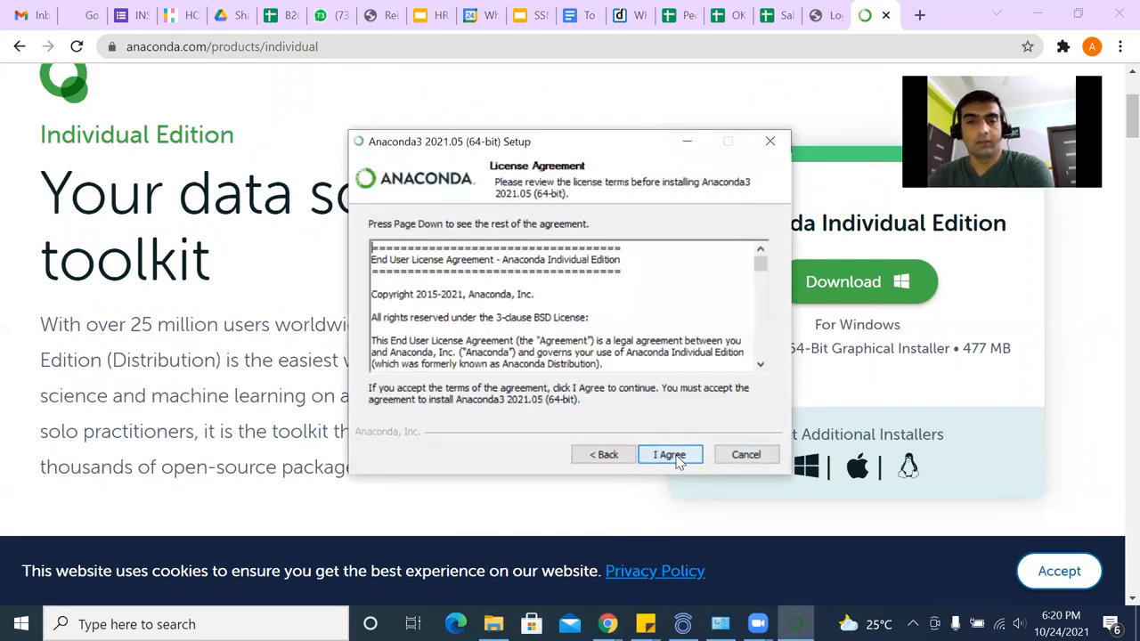
left_click(669, 454)
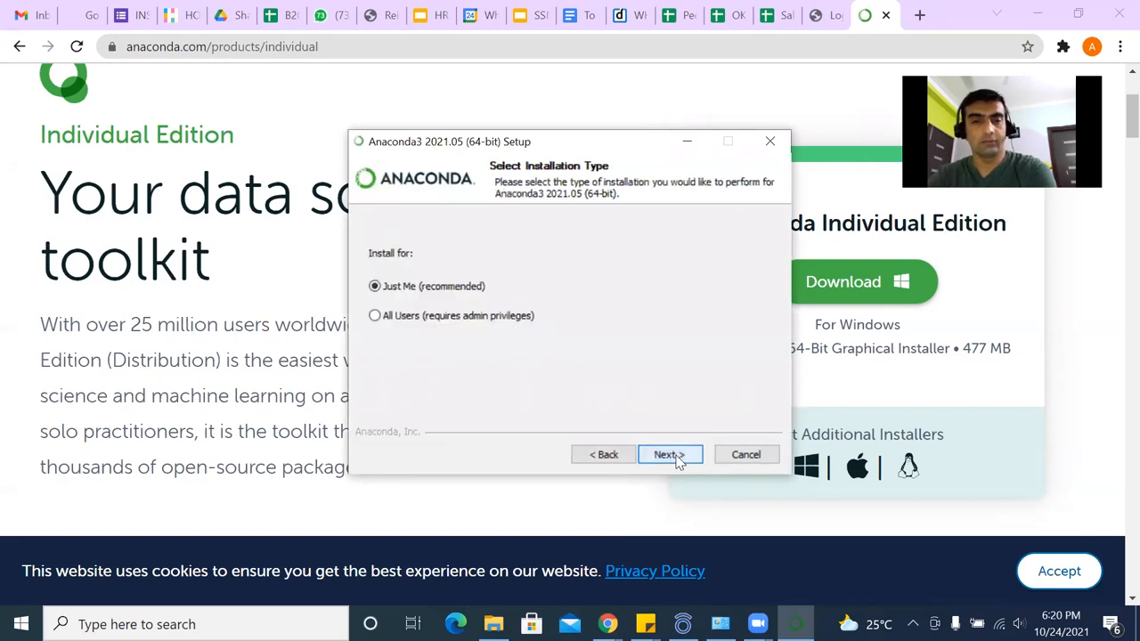
left_click(669, 455)
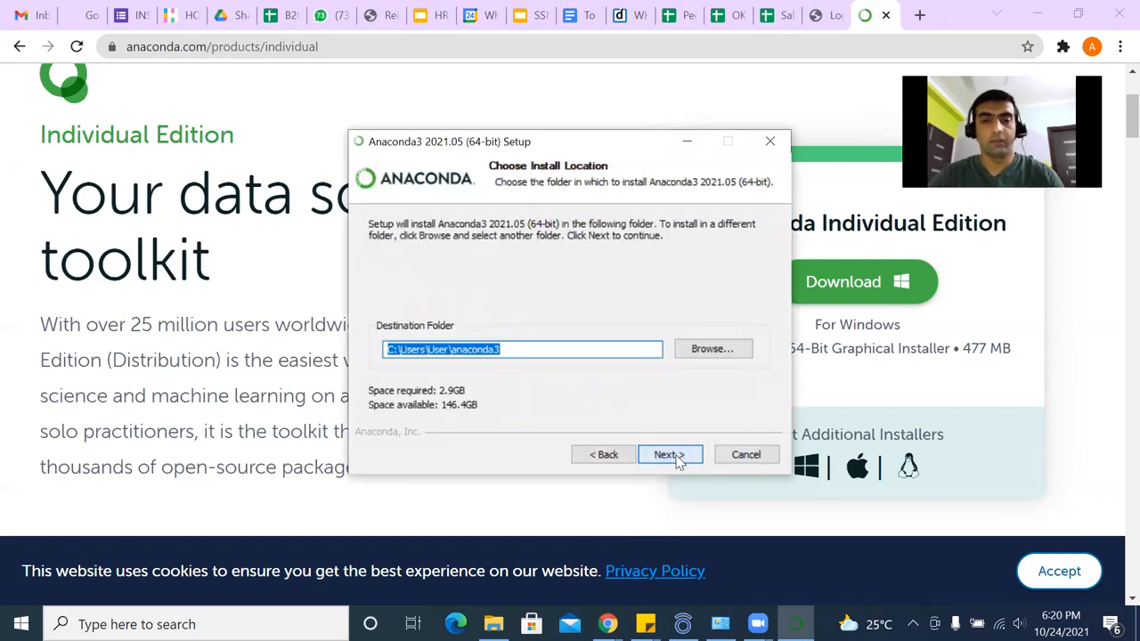
left_click(668, 454)
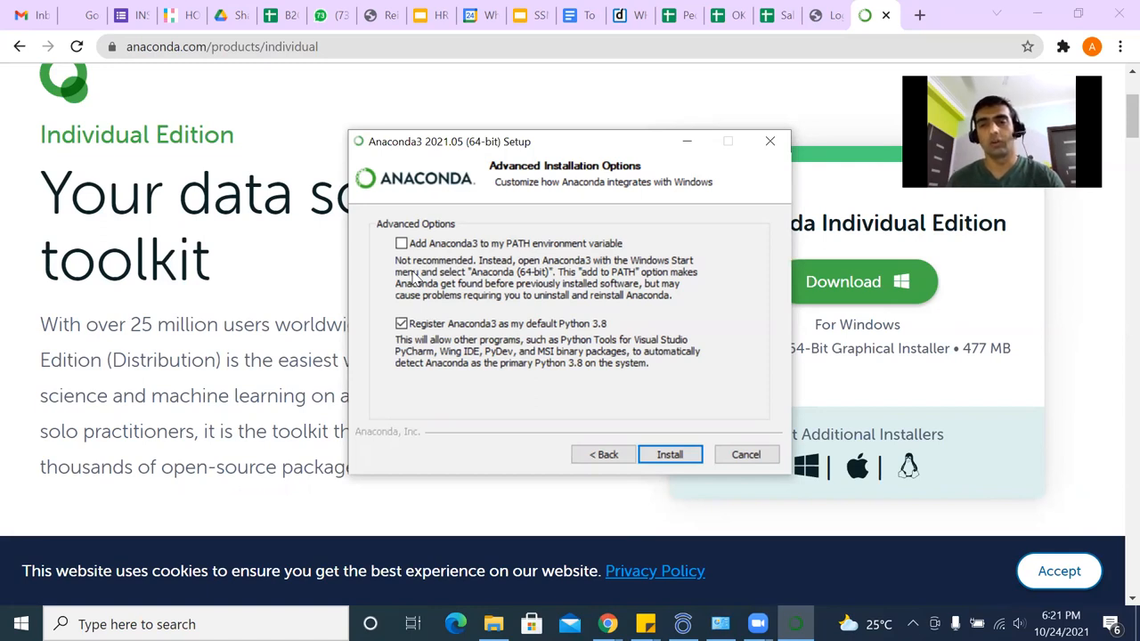
mouse_move(506, 272)
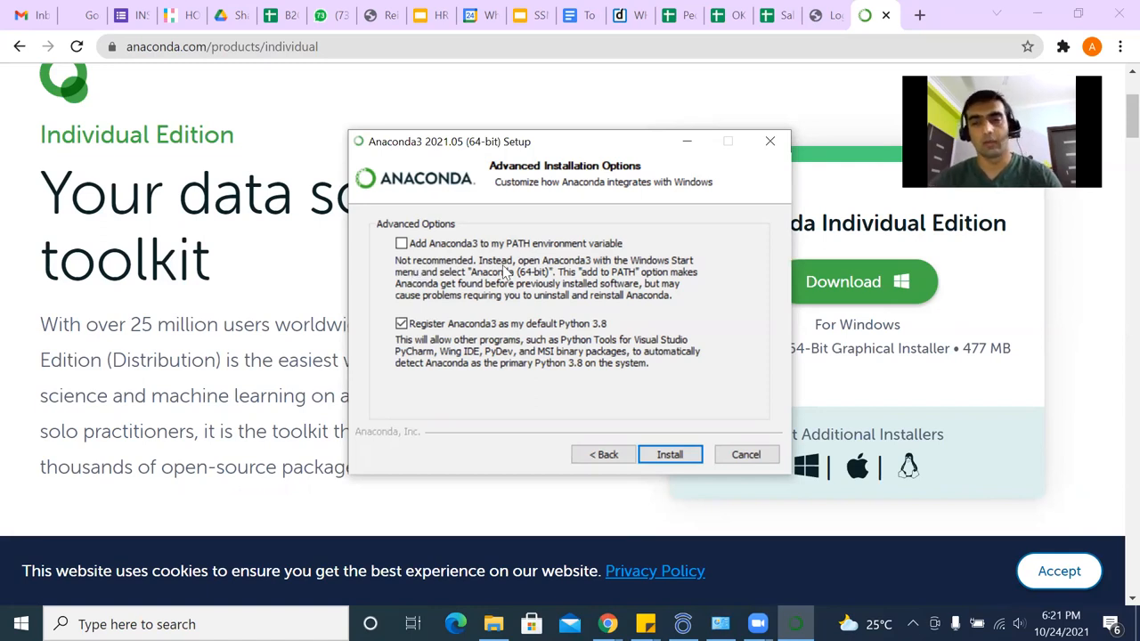
Install with default advanced options, then finish and close setup.
left_click(670, 455)
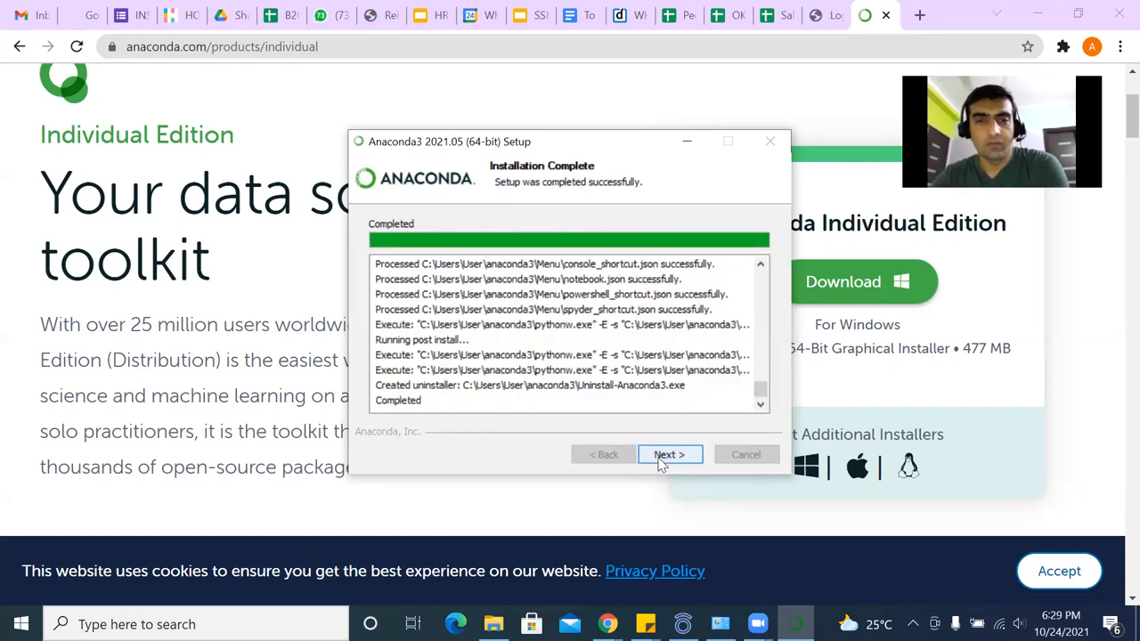
left_click(669, 454)
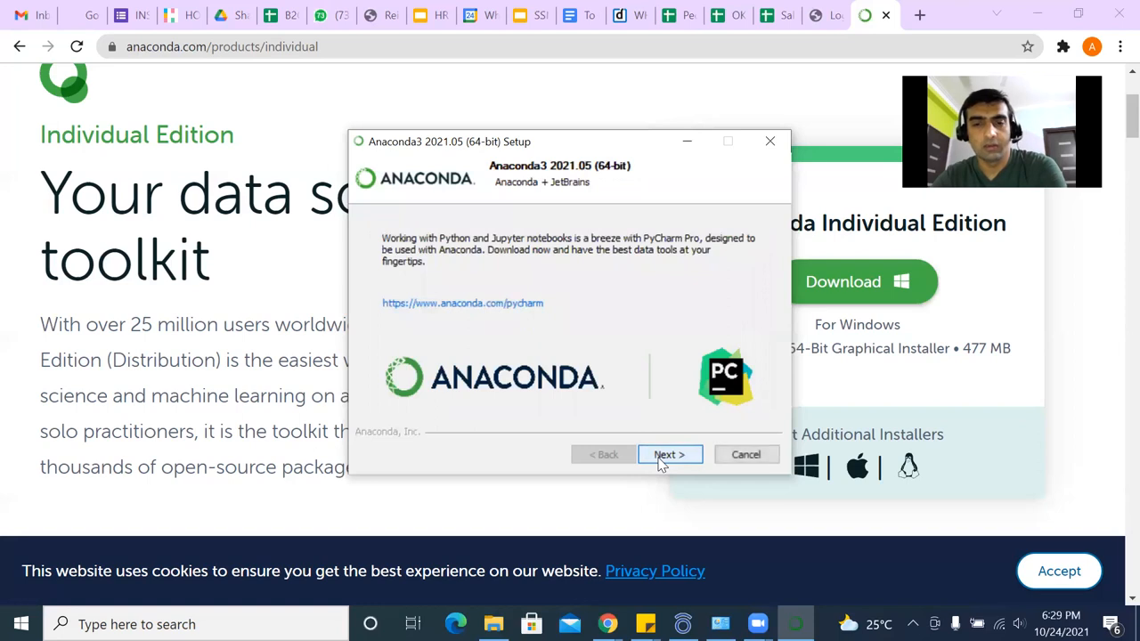
left_click(669, 454)
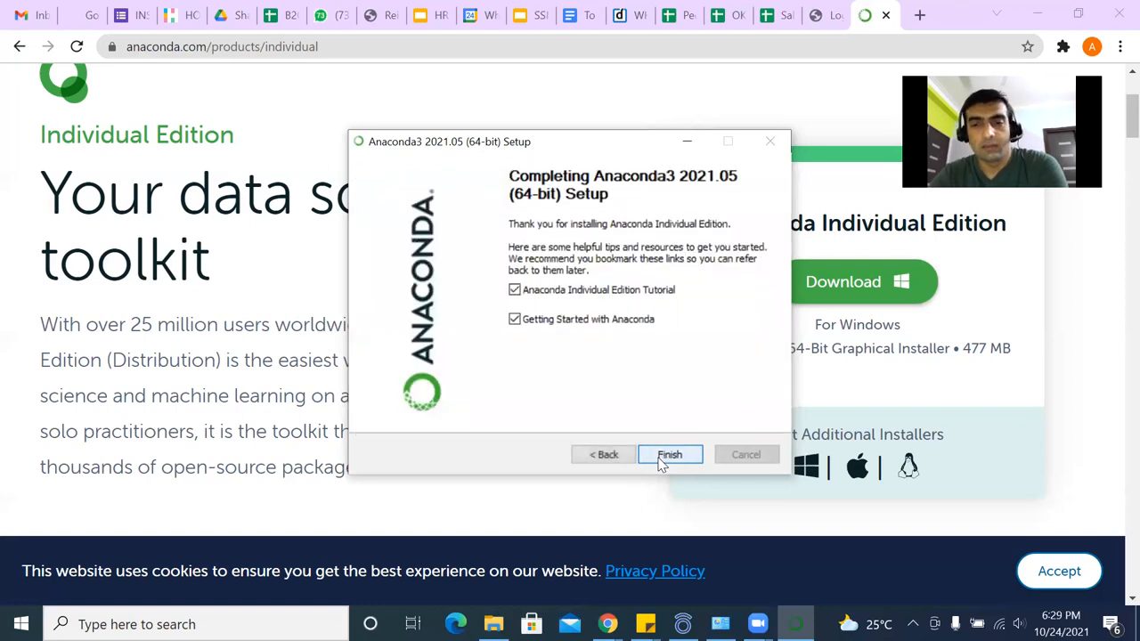
left_click(669, 455)
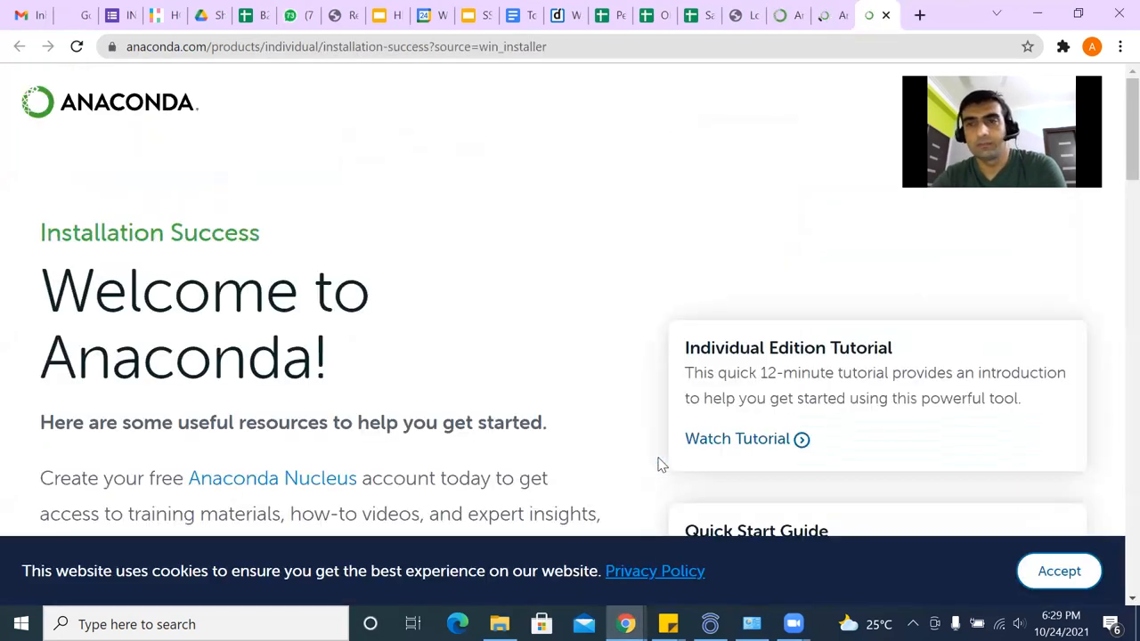
mouse_move(1039, 15)
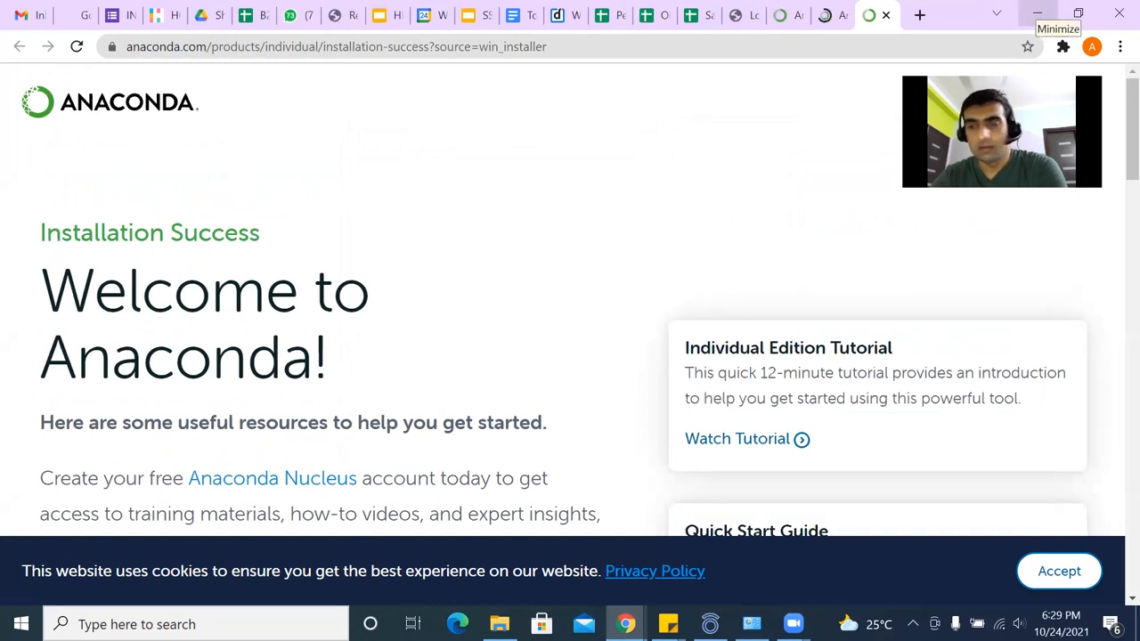
Minimize the browser and search the Start menu for 'ana'.
left_click(1037, 14)
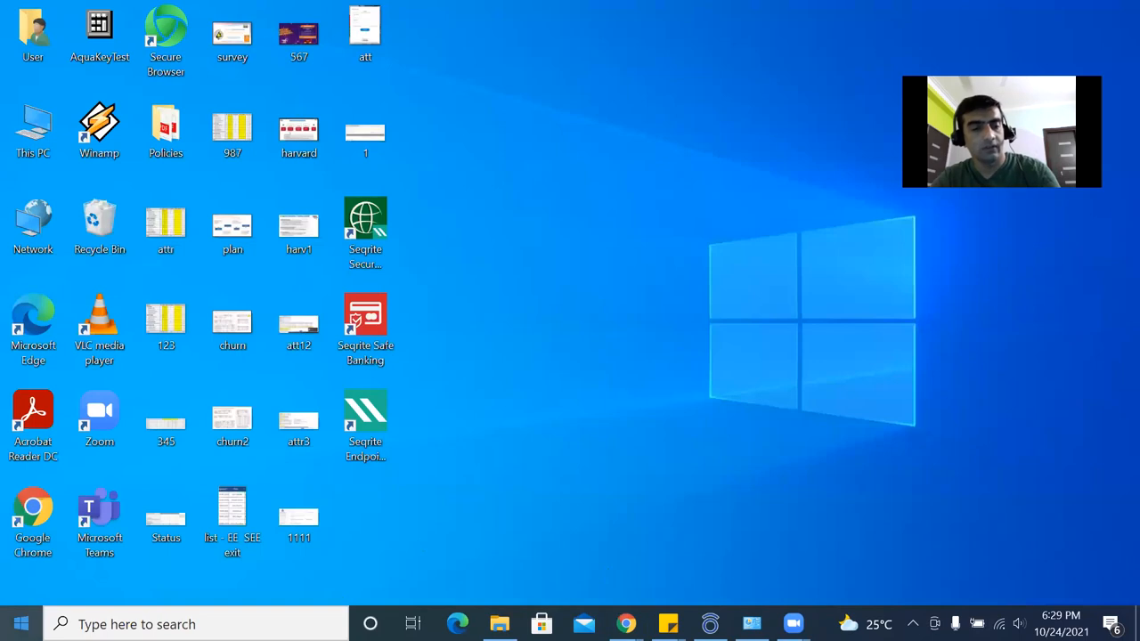
left_click(20, 623)
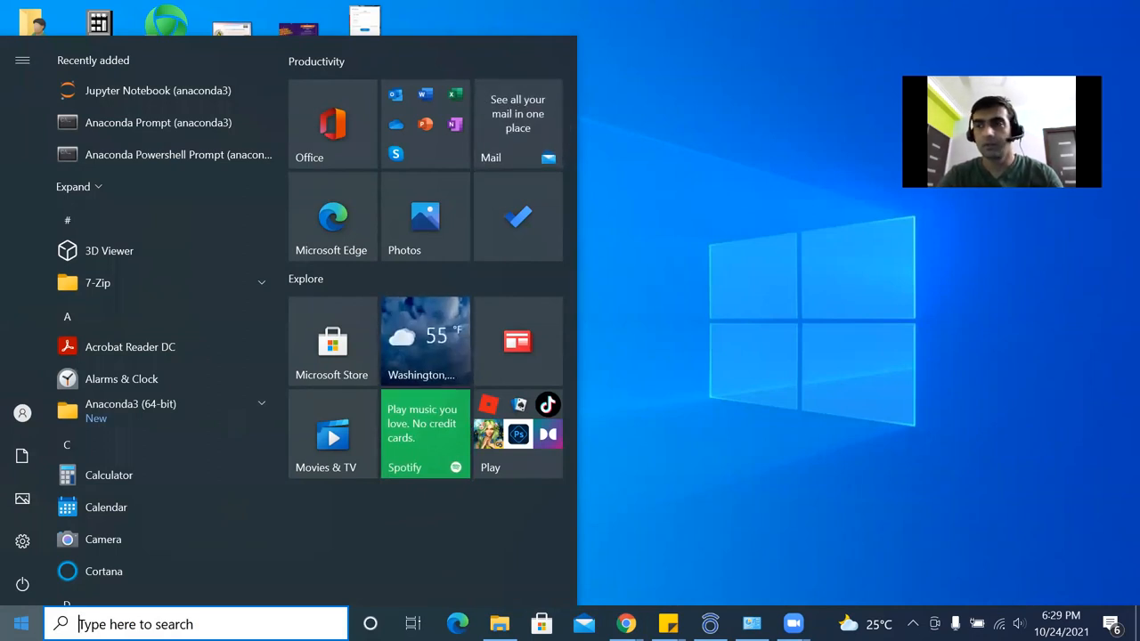
type("ana")
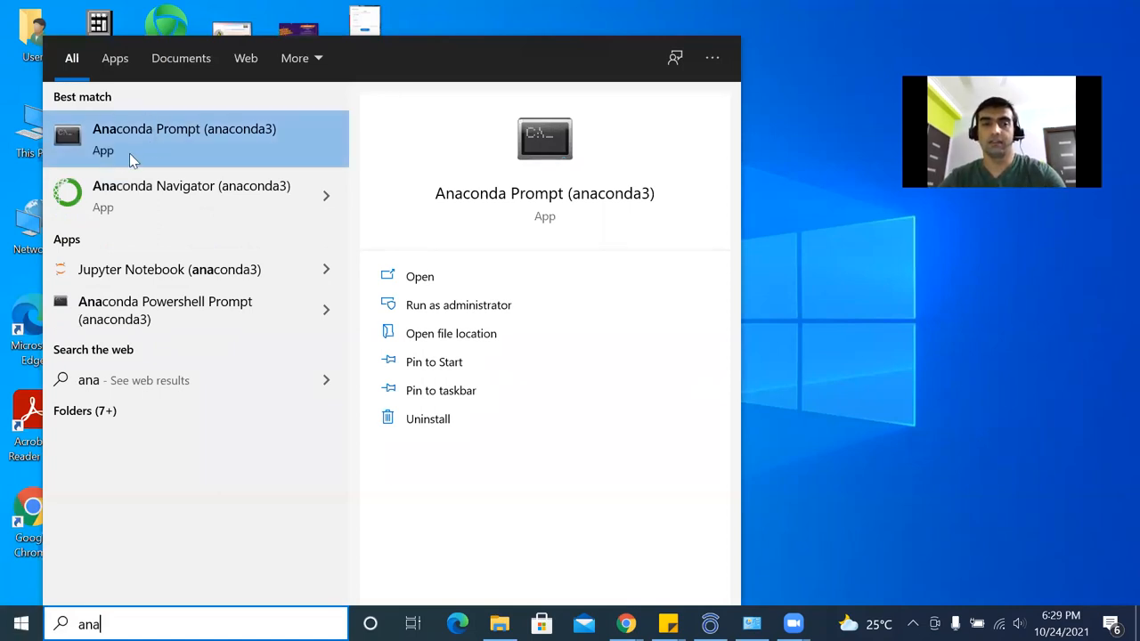
mouse_move(196, 156)
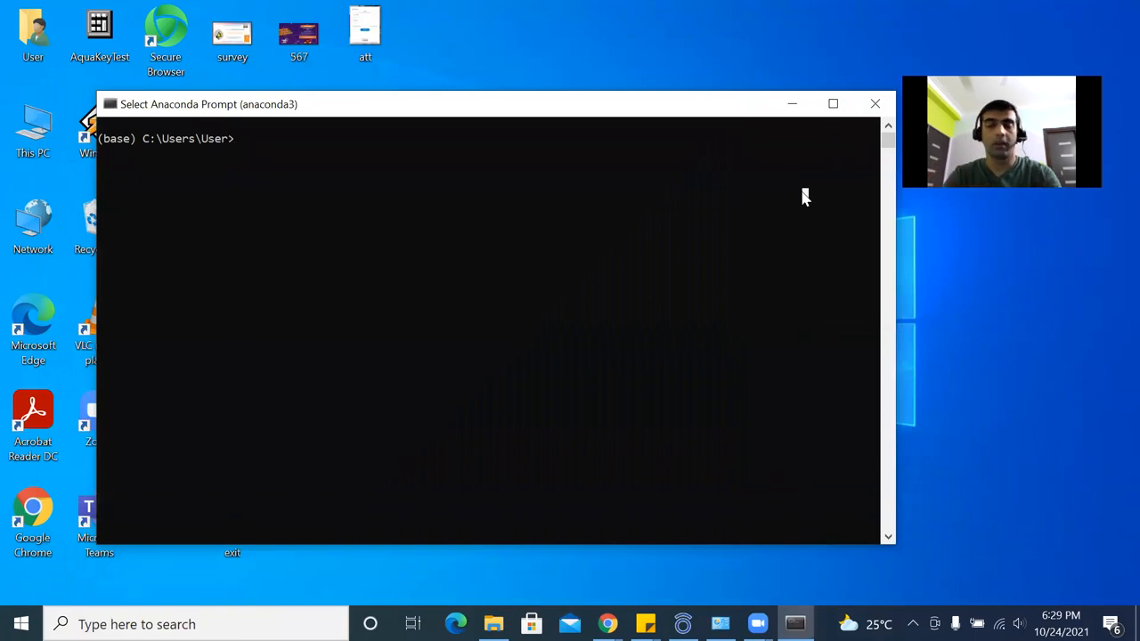
Run 'jupyter notebook' in Anaconda Prompt, correcting a typo first.
type("jupt")
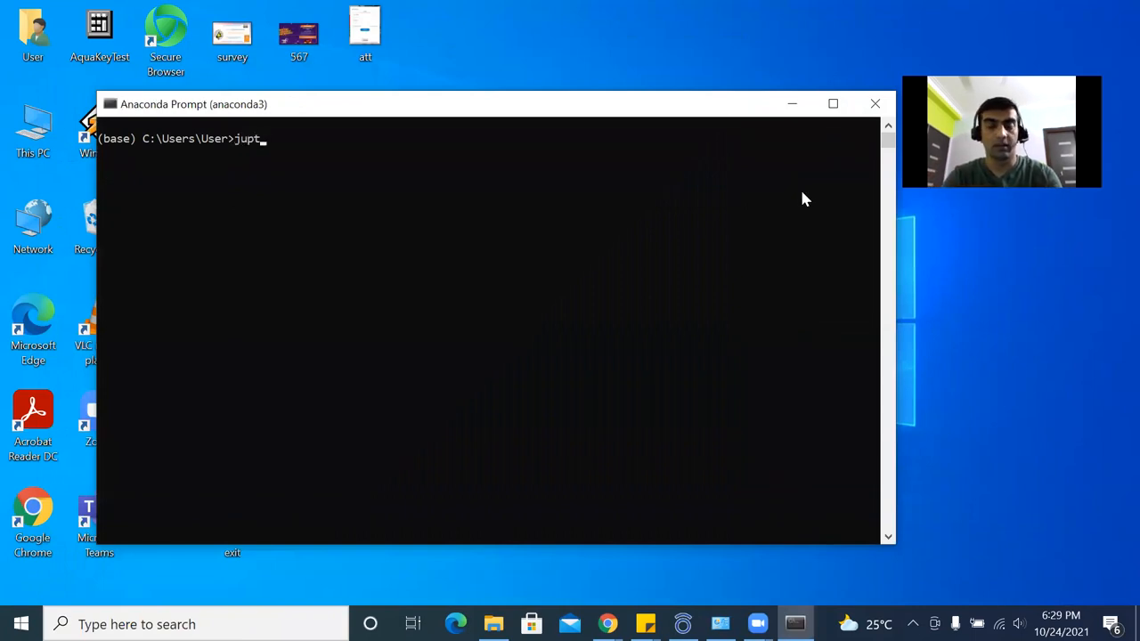
key("Backspace")
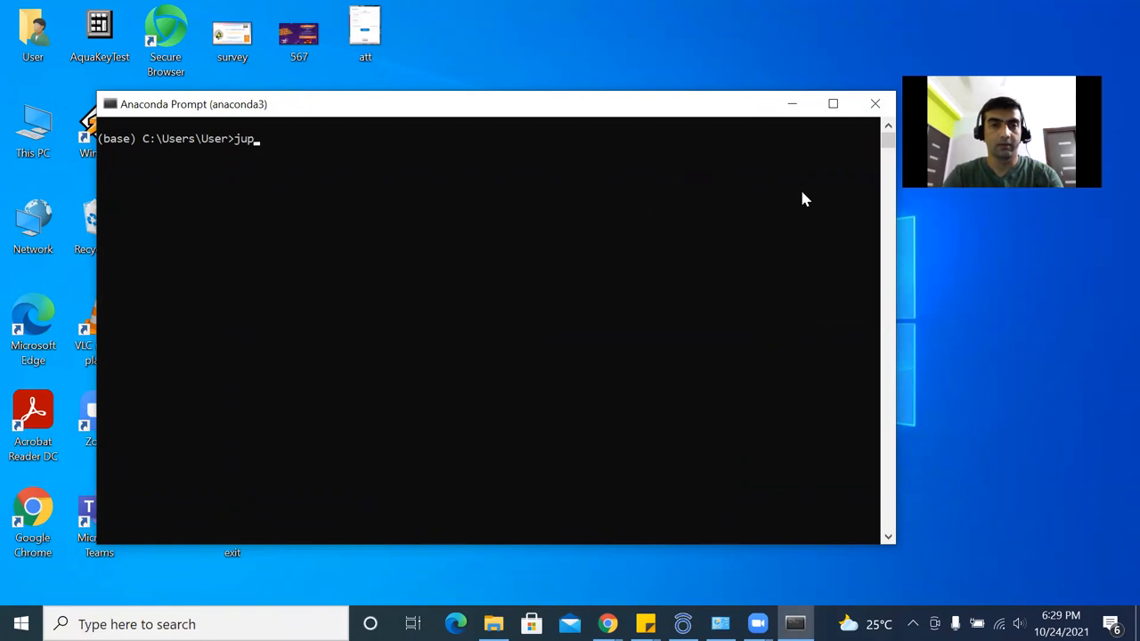
key("Backspace")
type("yter not")
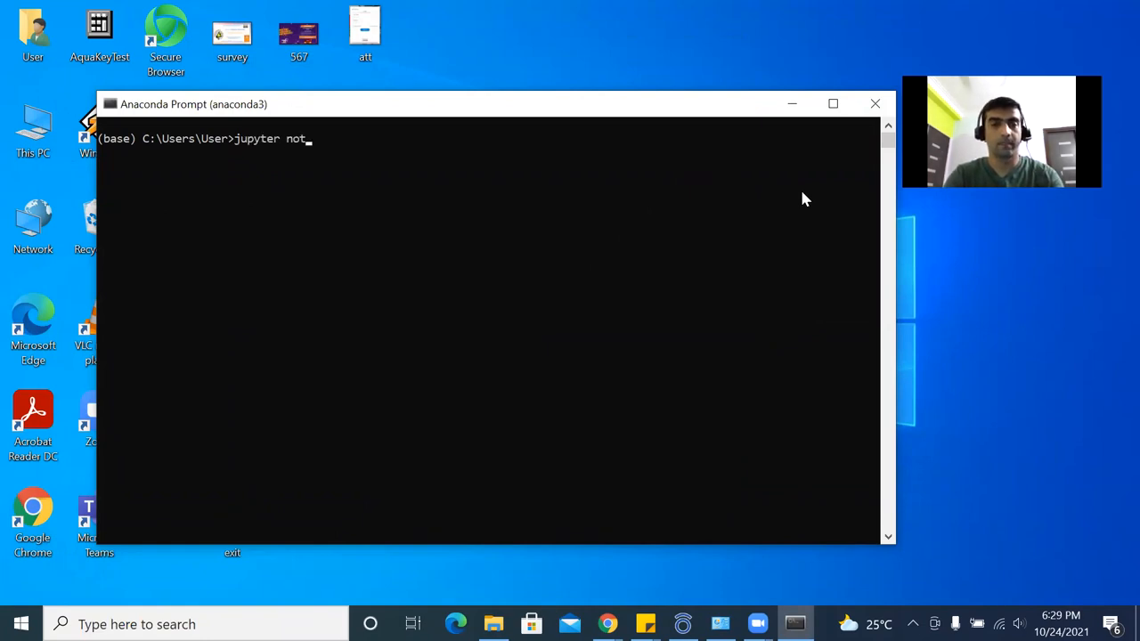
type("ebook")
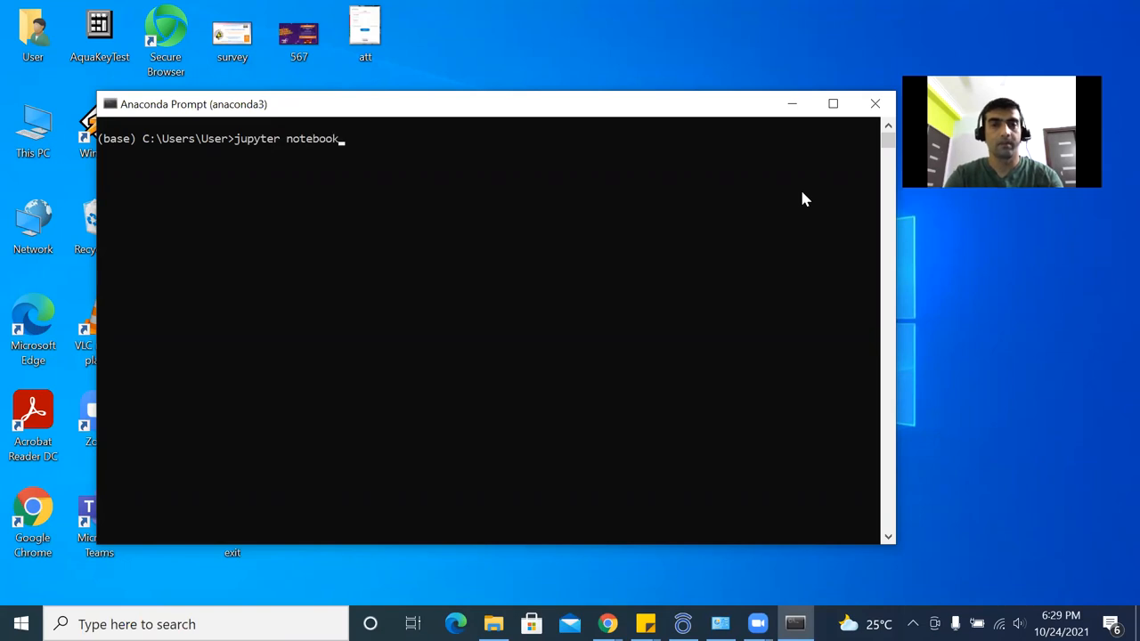
key("enter")
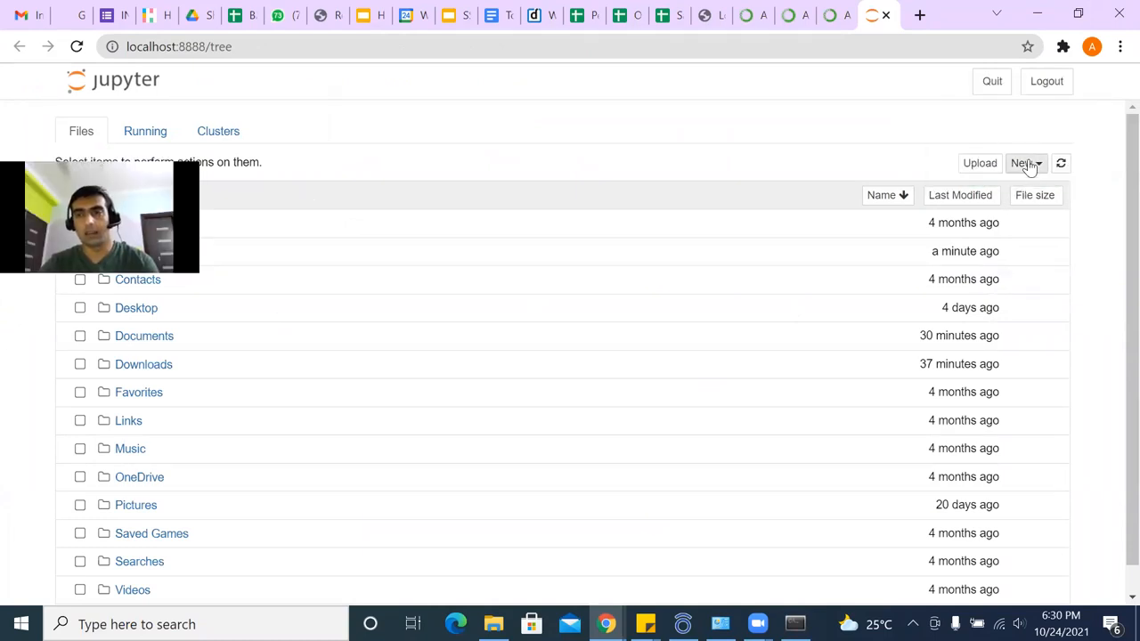
Create a new Python 3 notebook from Jupyter's New menu.
left_click(1026, 163)
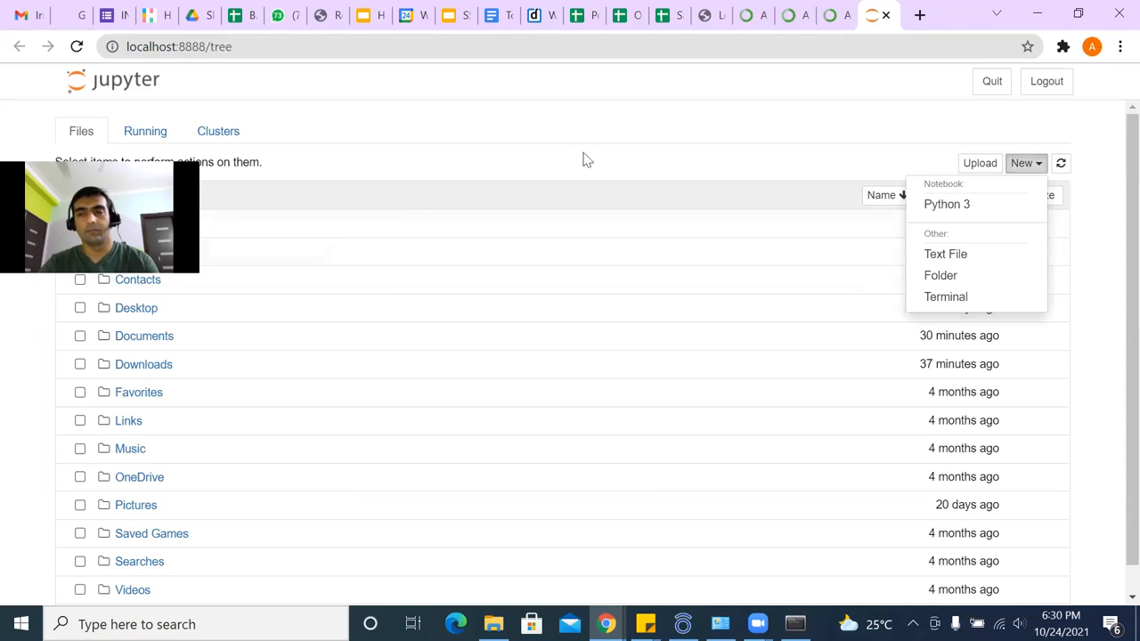
mouse_move(963, 220)
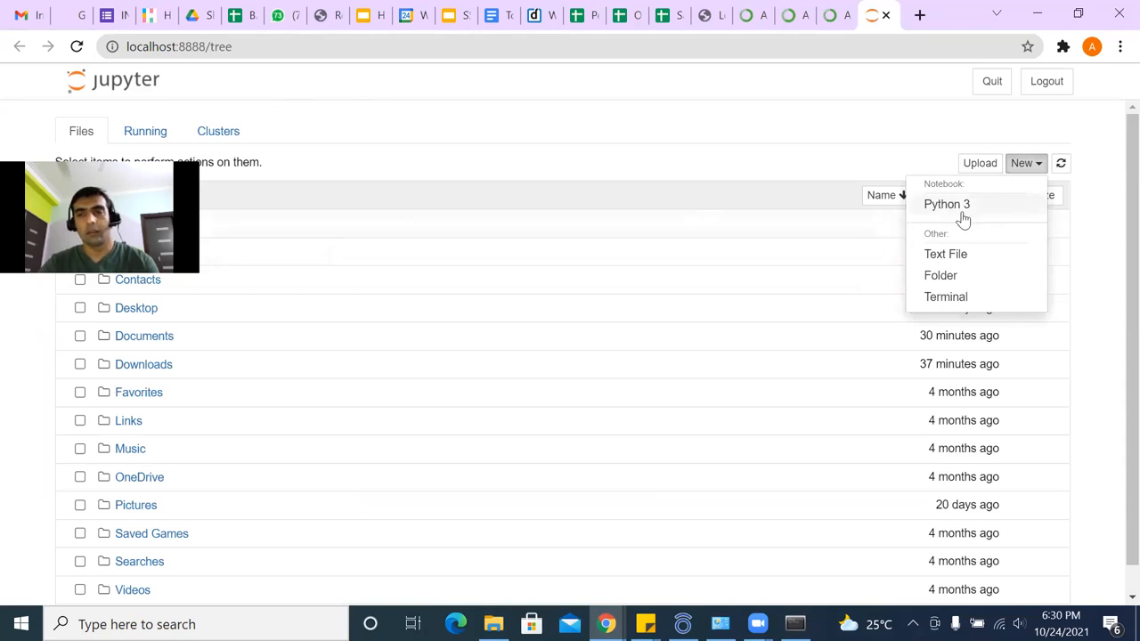
left_click(947, 204)
type("2+2")
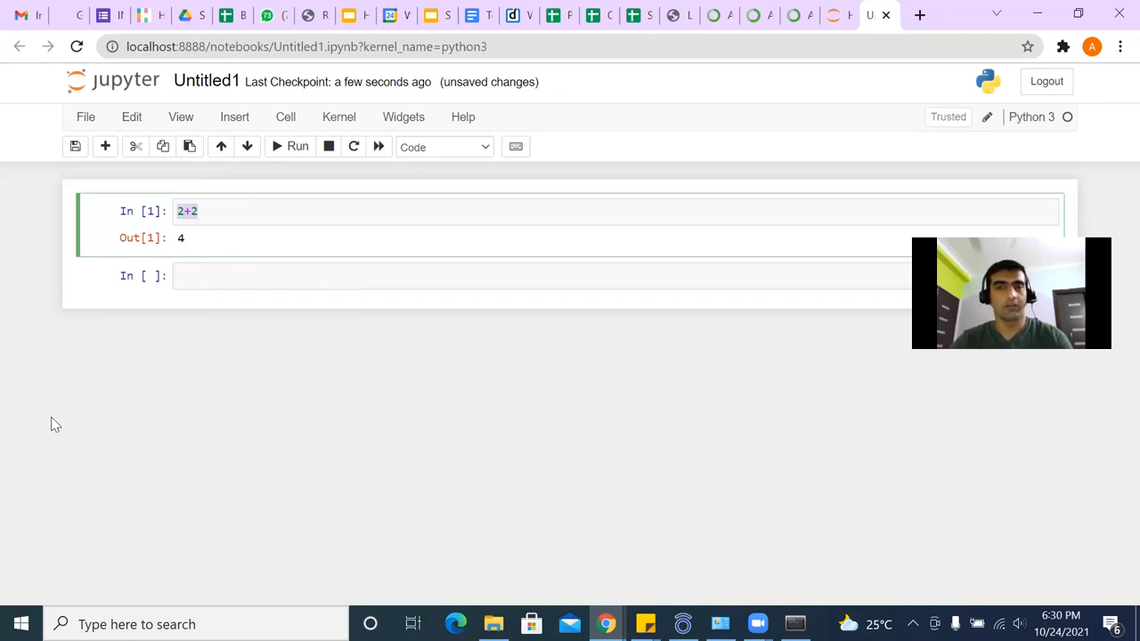
mouse_move(730, 603)
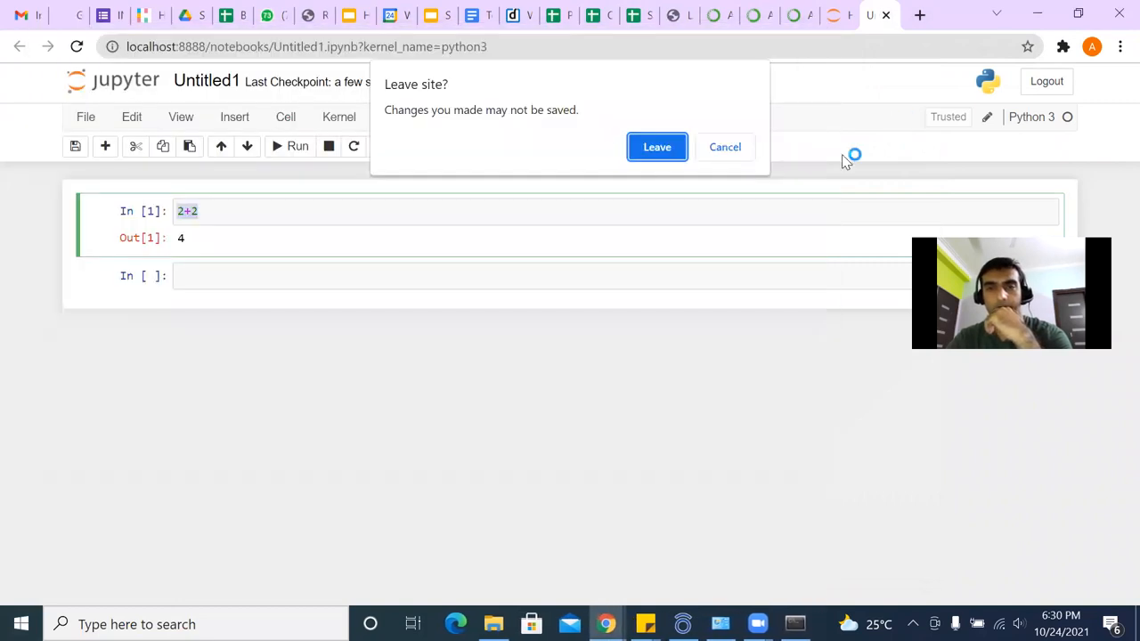
Leave the notebook page, then browse Navigator's Home application tiles.
left_click(657, 147)
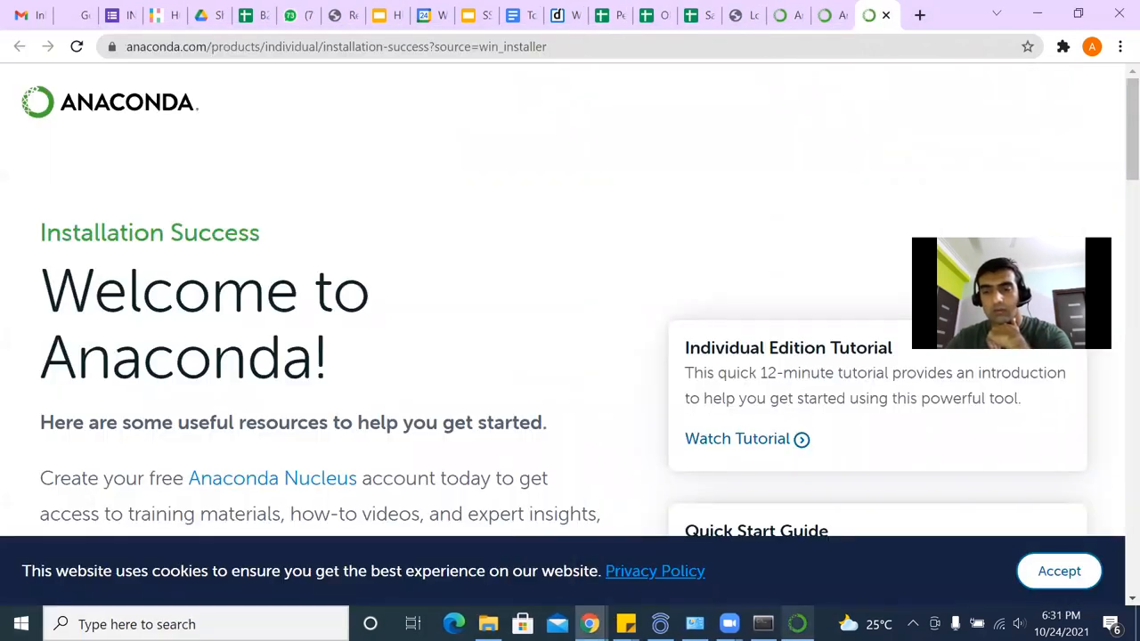
left_click(796, 623)
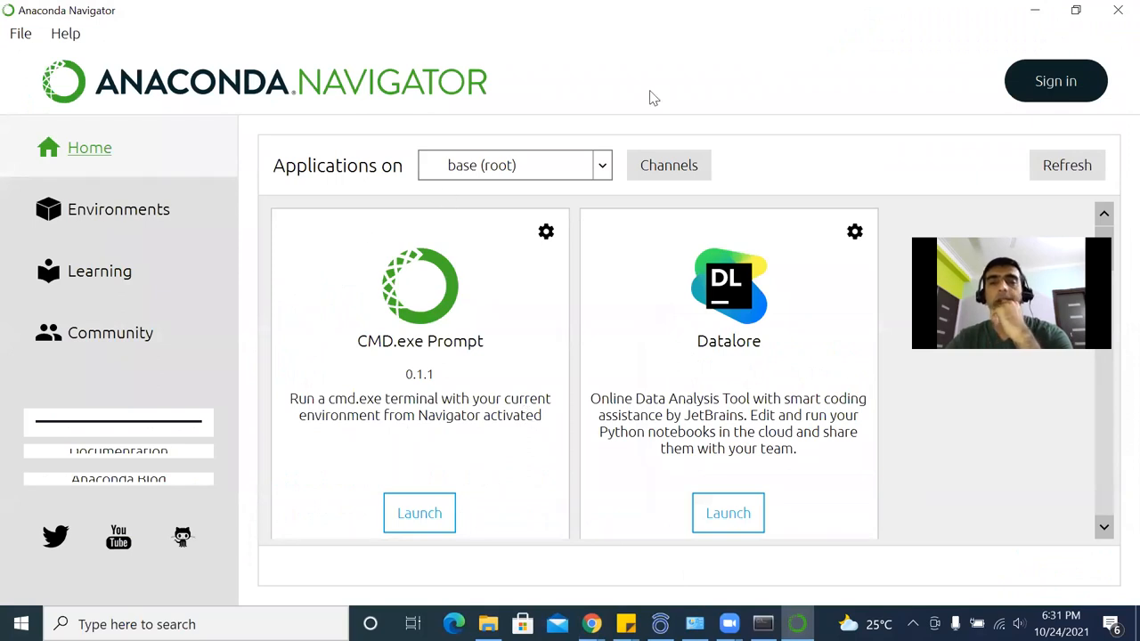
mouse_move(983, 20)
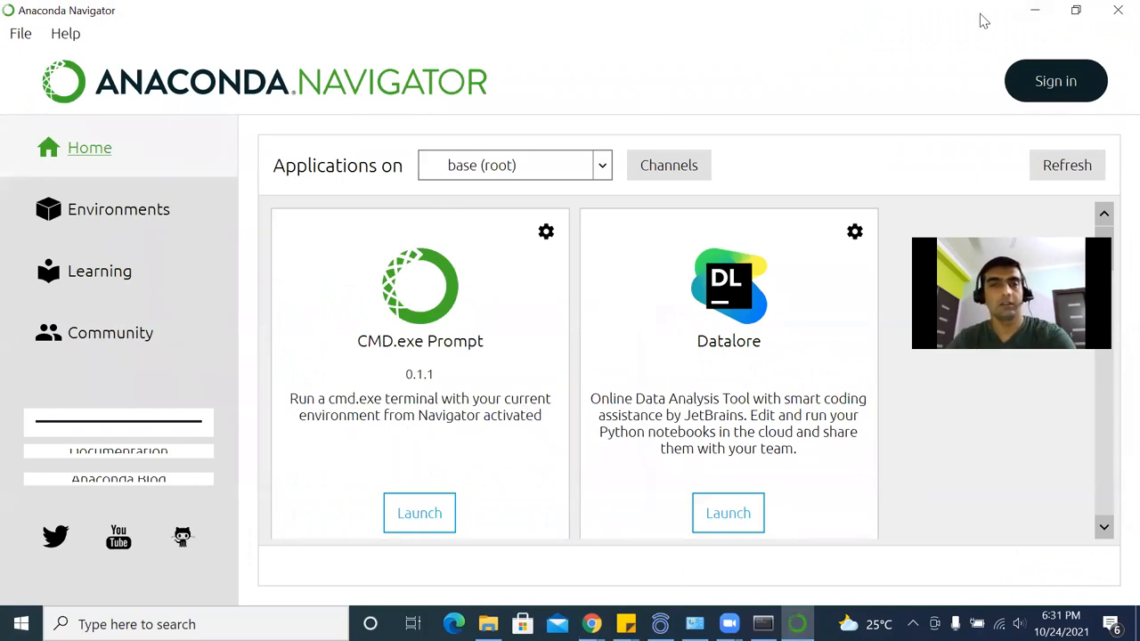
mouse_move(116, 271)
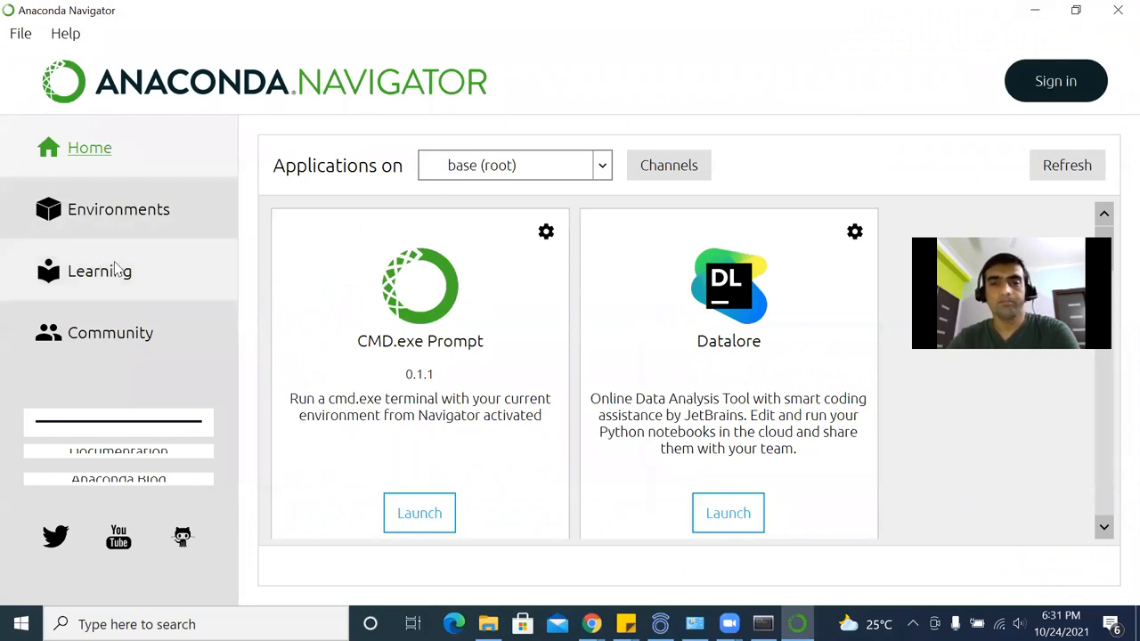
mouse_move(437, 265)
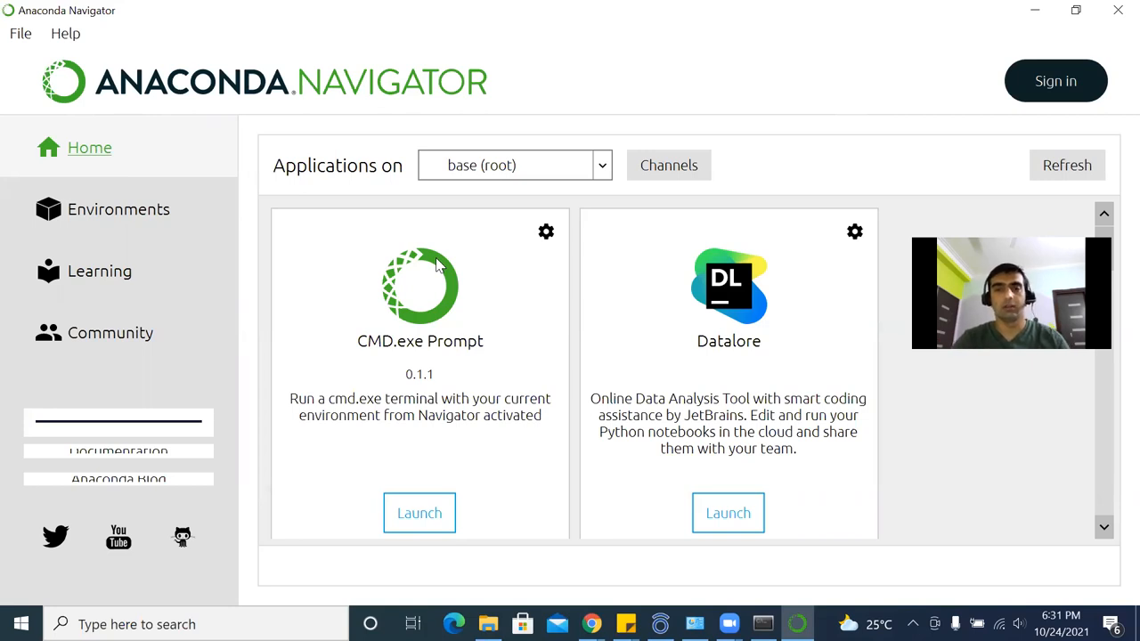
mouse_move(923, 232)
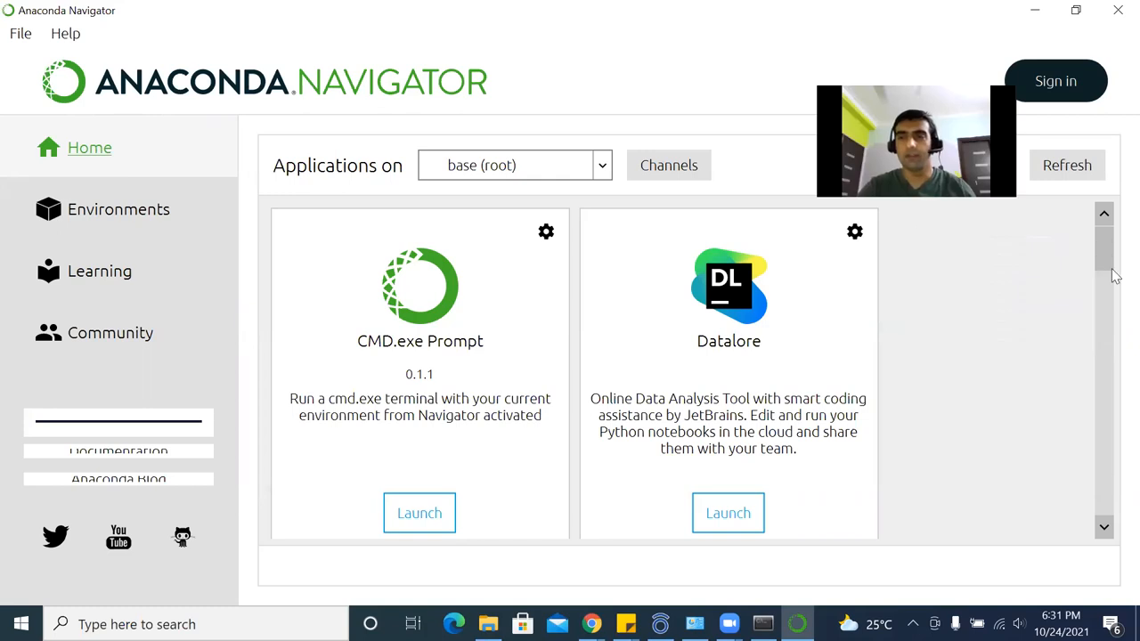
scroll("down", 3)
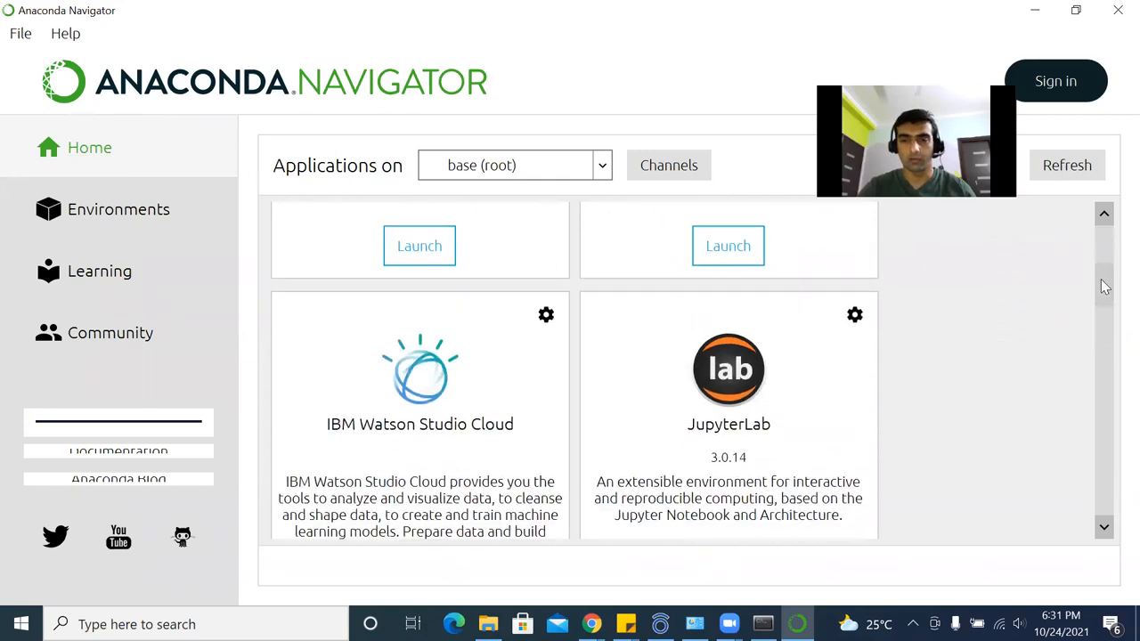
scroll("down", 3)
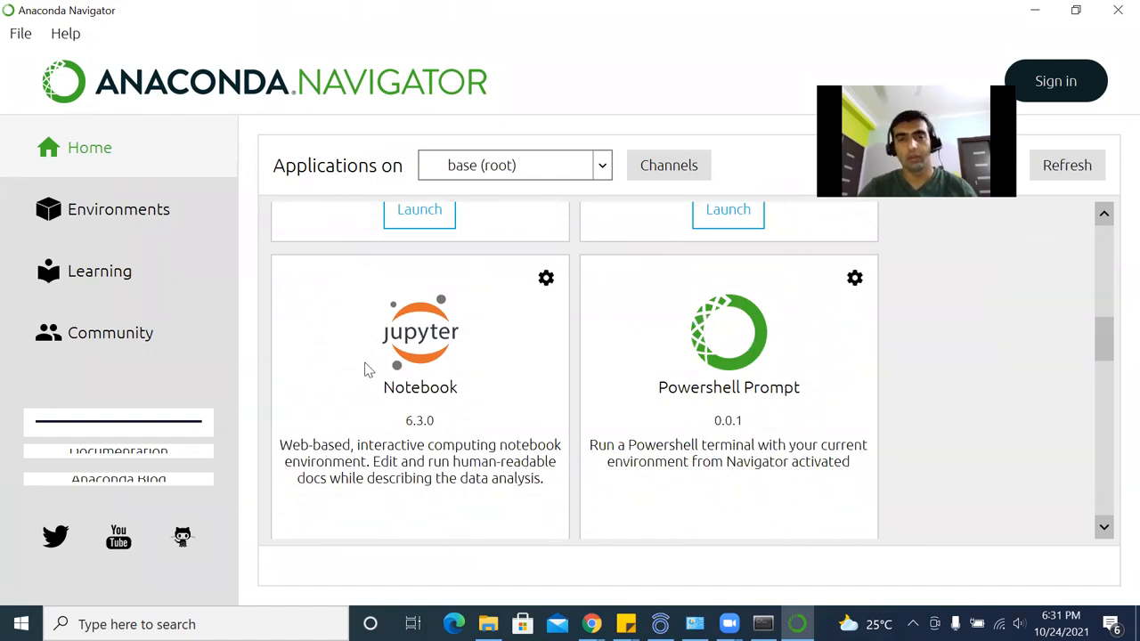
mouse_move(450, 317)
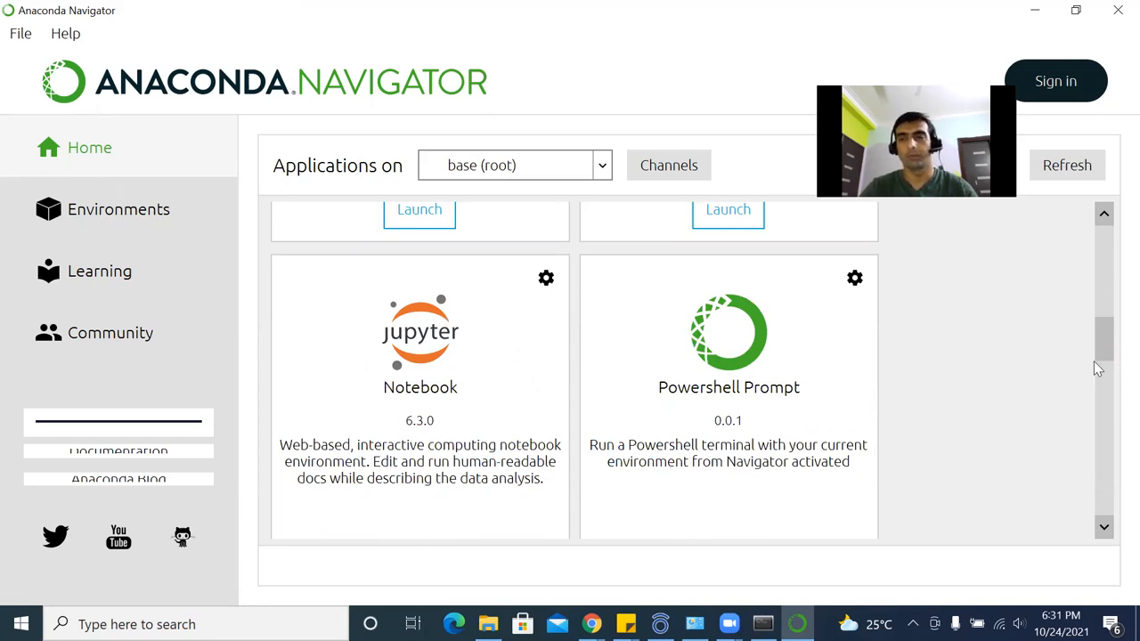
scroll("down", 3)
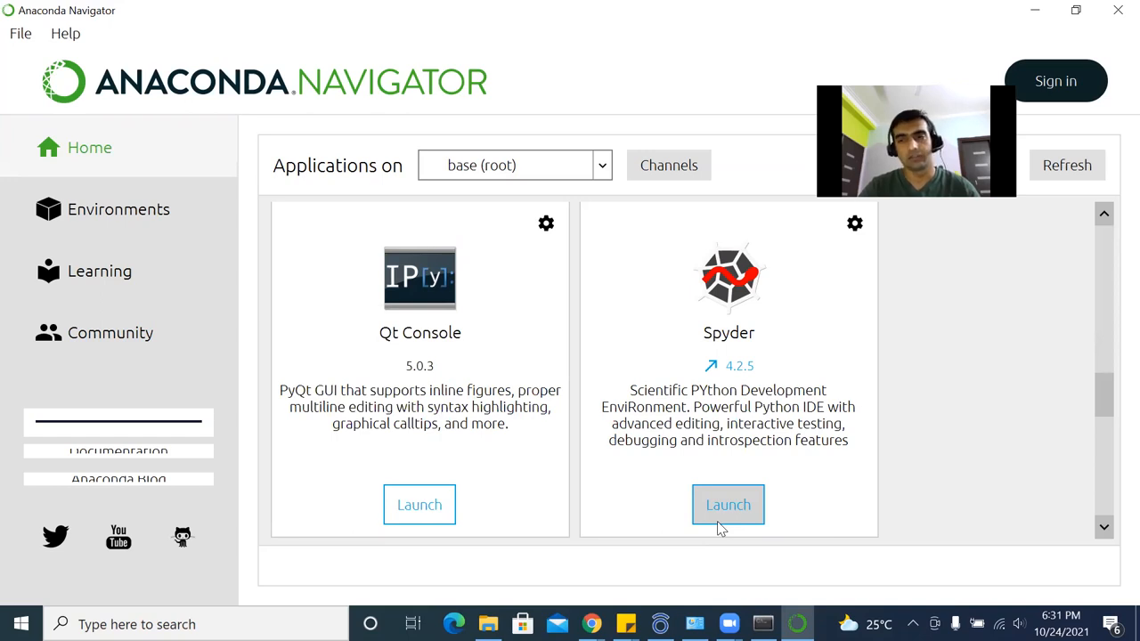
mouse_move(1104, 399)
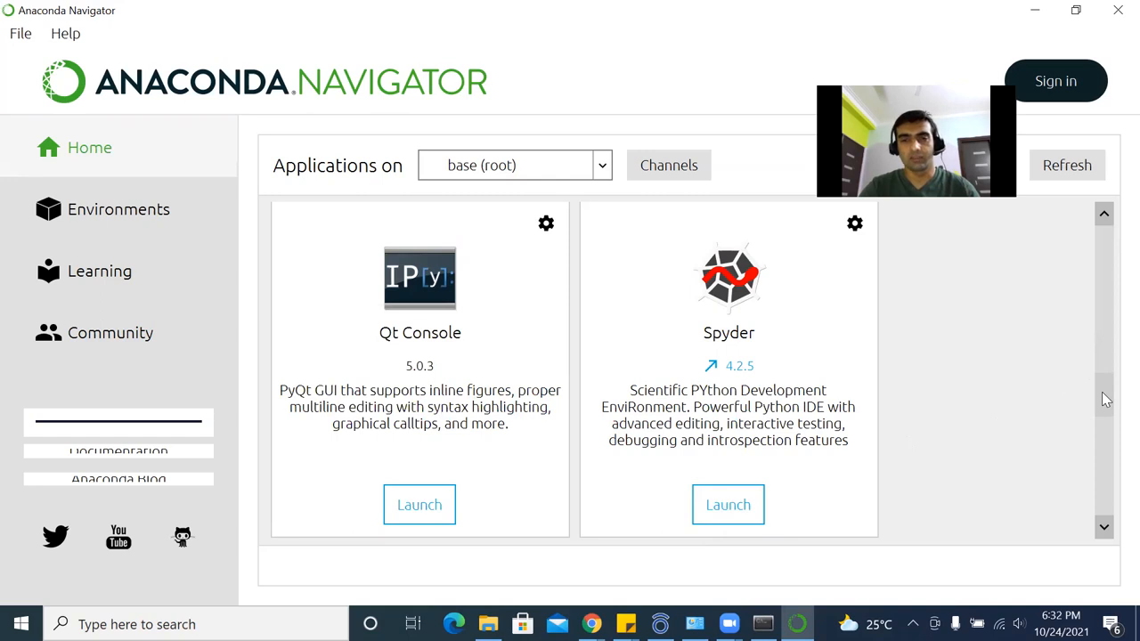
scroll("down", 3)
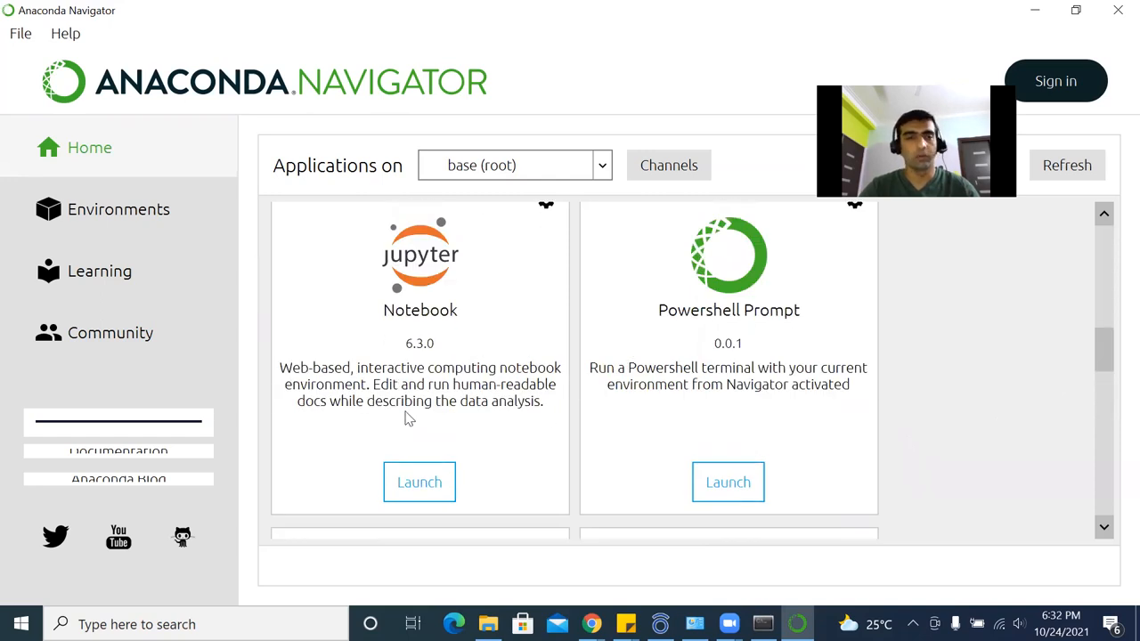
mouse_move(127, 105)
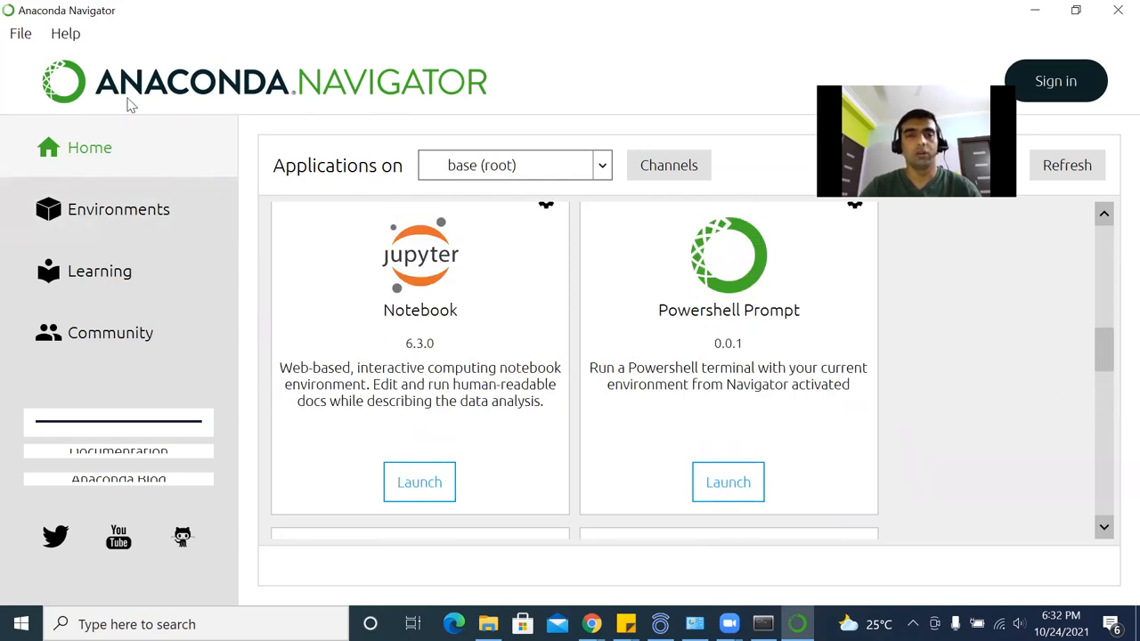
mouse_move(279, 96)
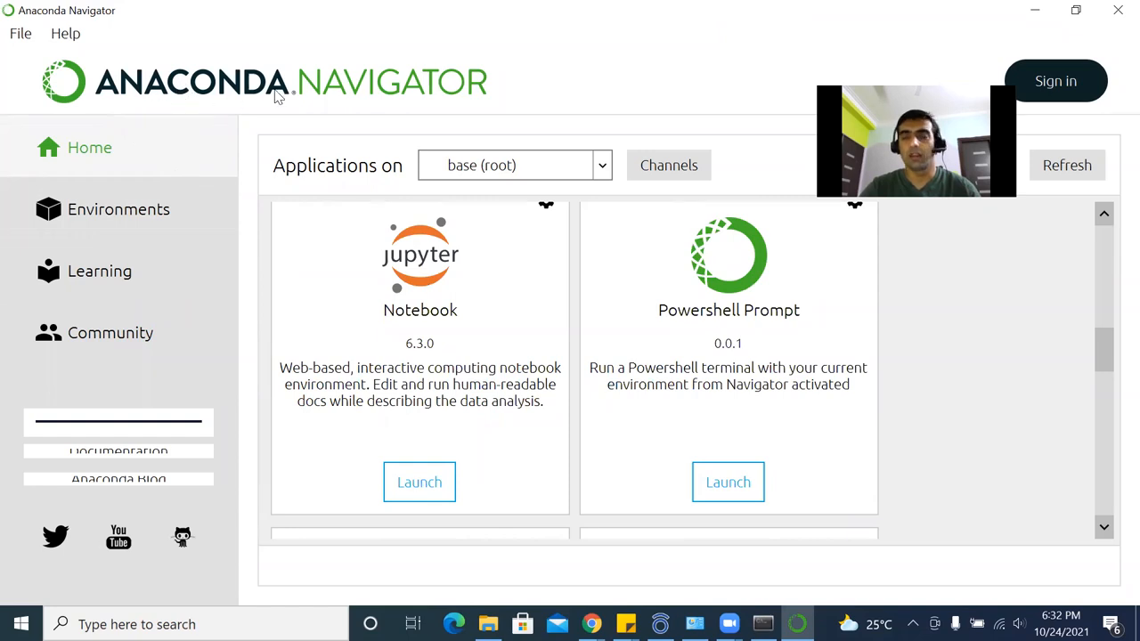
View the base (root) environment's 362 installed packages.
left_click(119, 208)
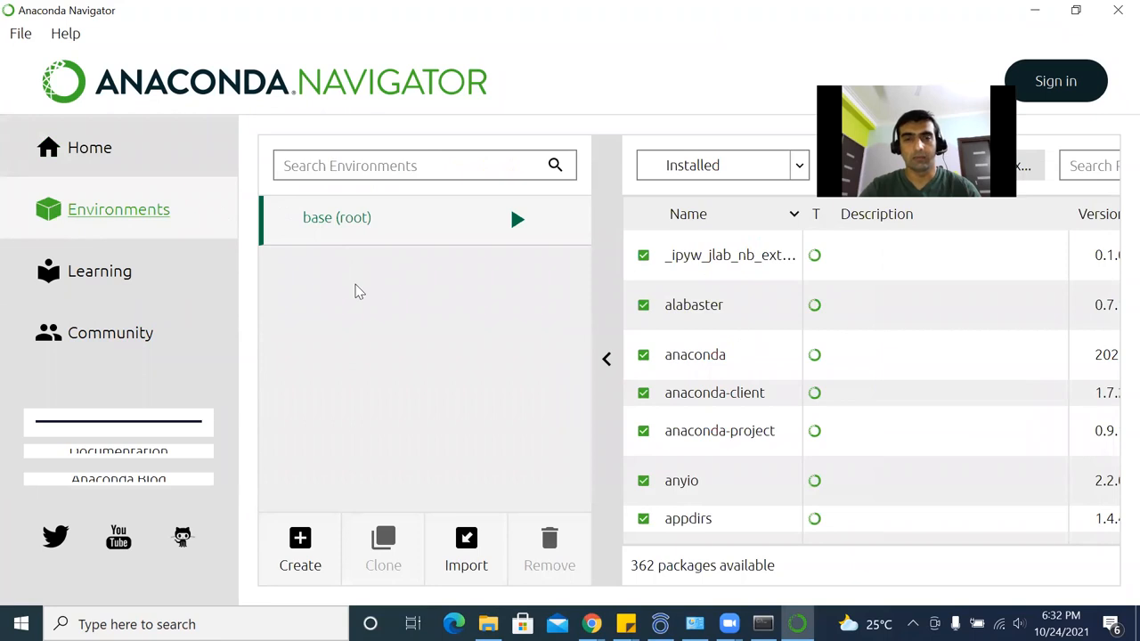
mouse_move(324, 374)
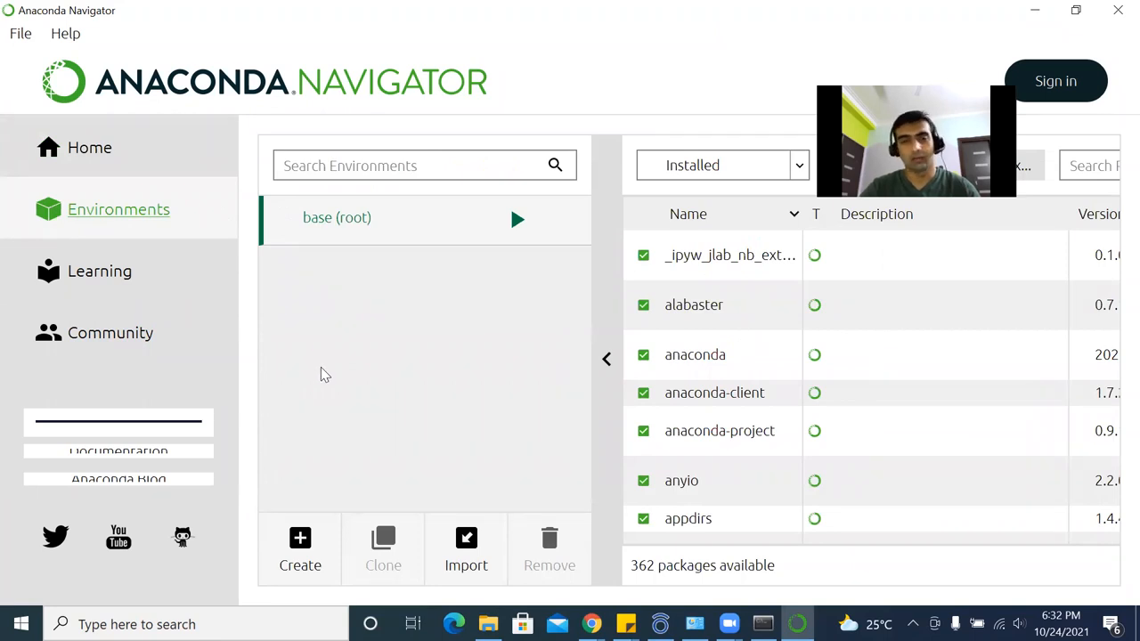
mouse_move(445, 392)
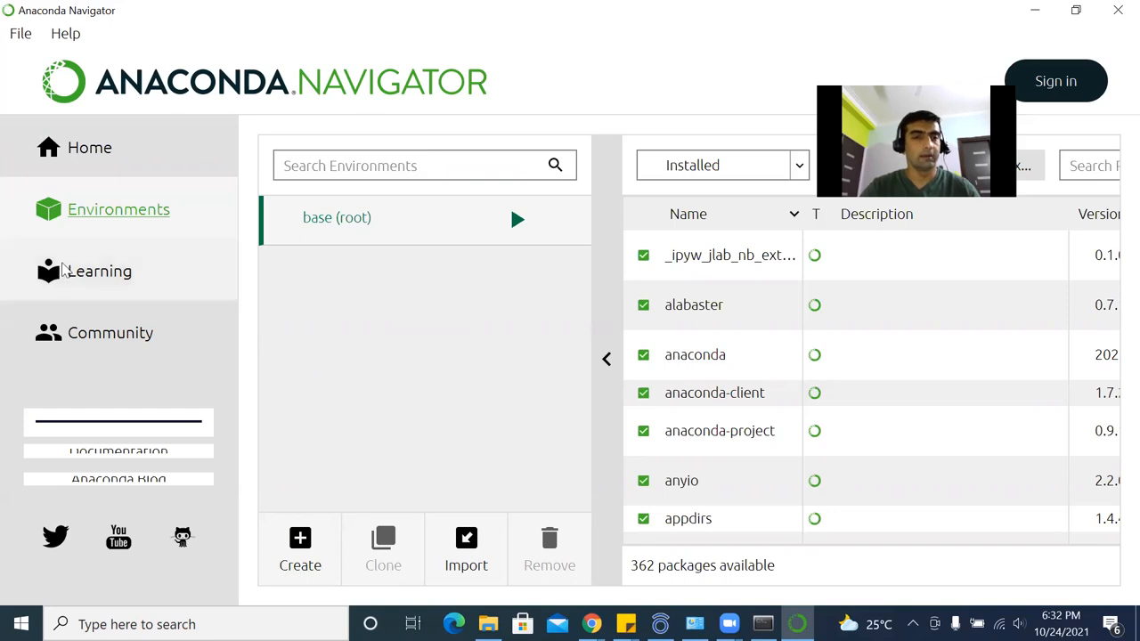
left_click(100, 271)
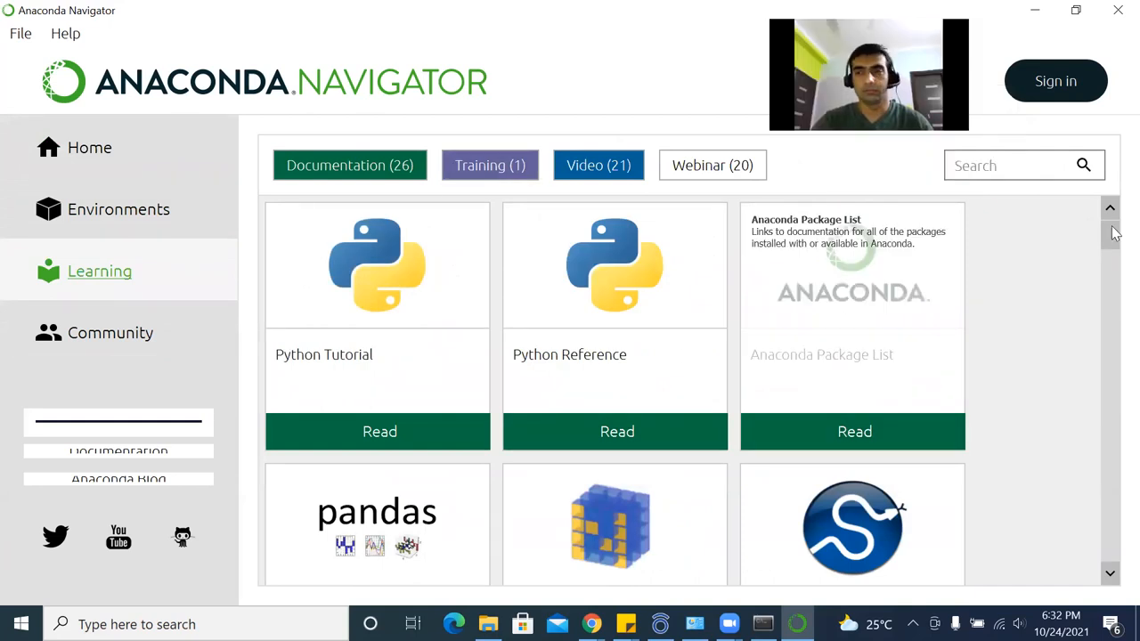
scroll("down", 3)
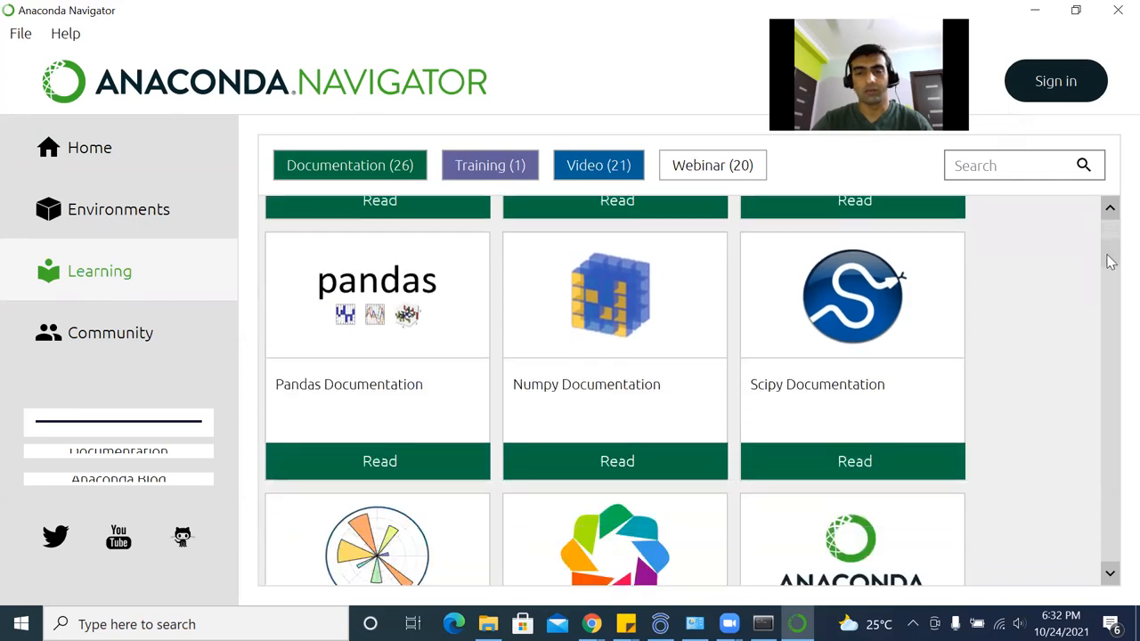
scroll("down", 3)
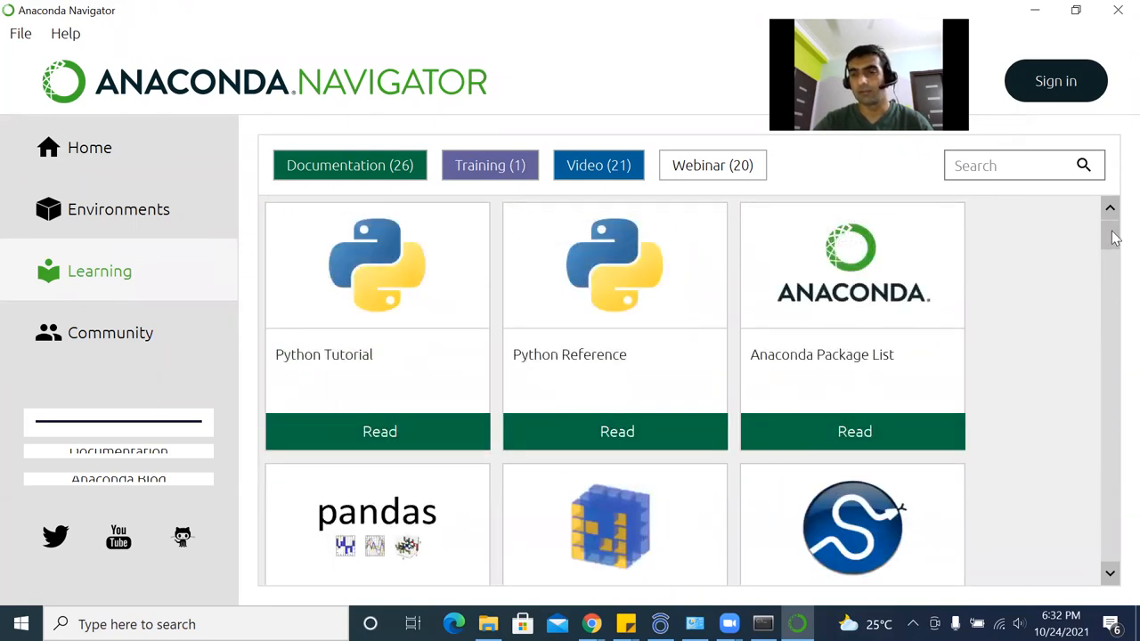
scroll("down", 3)
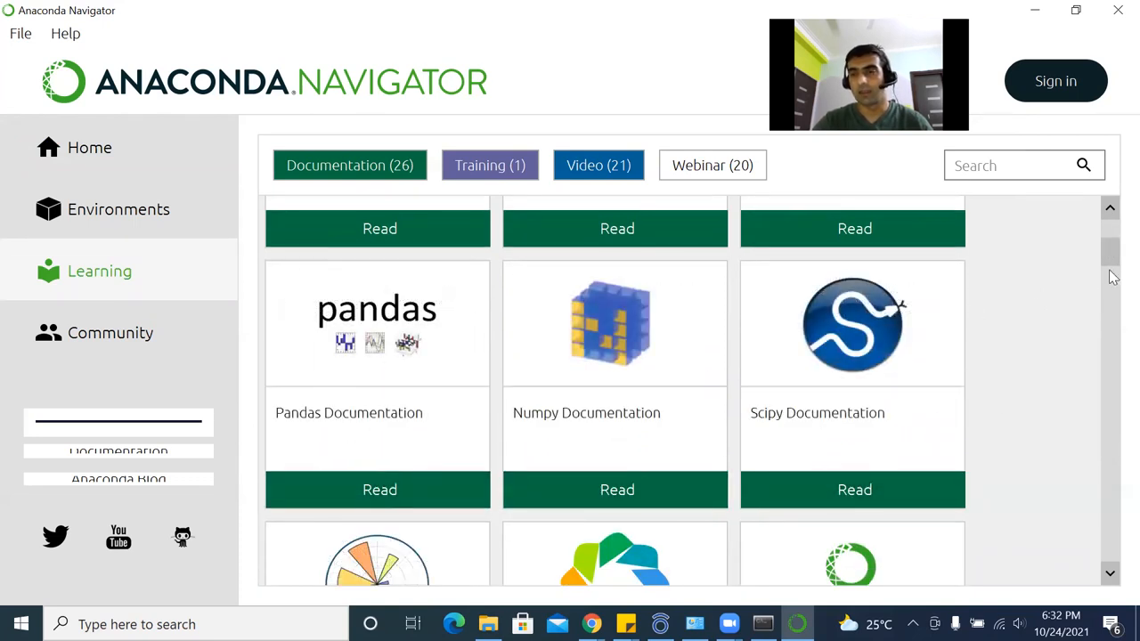
scroll("down", 3)
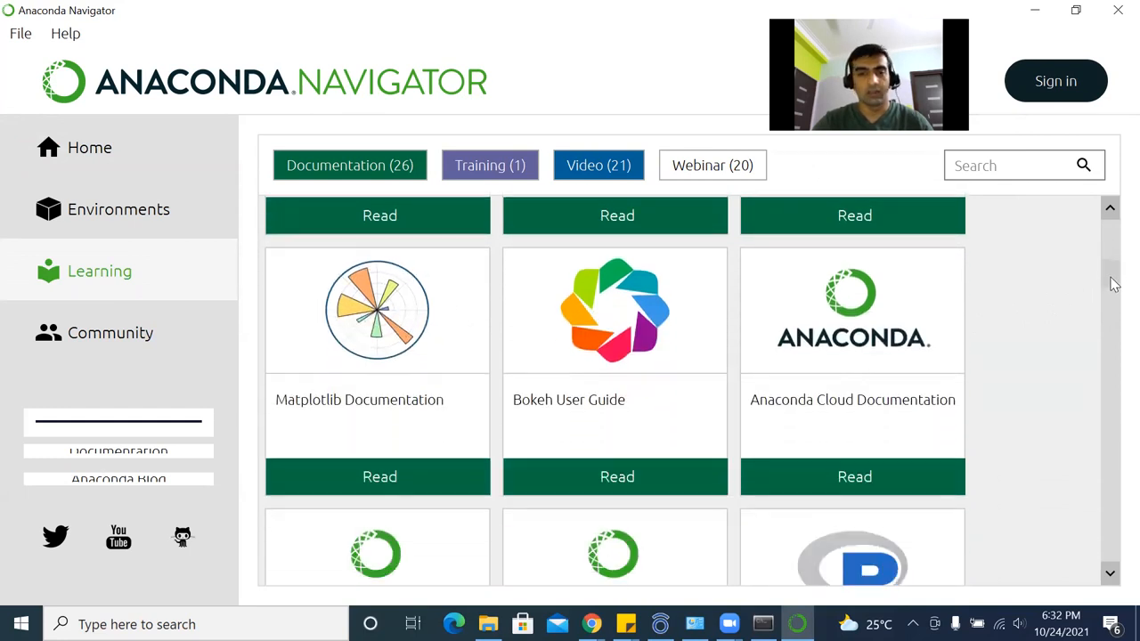
scroll("down", 3)
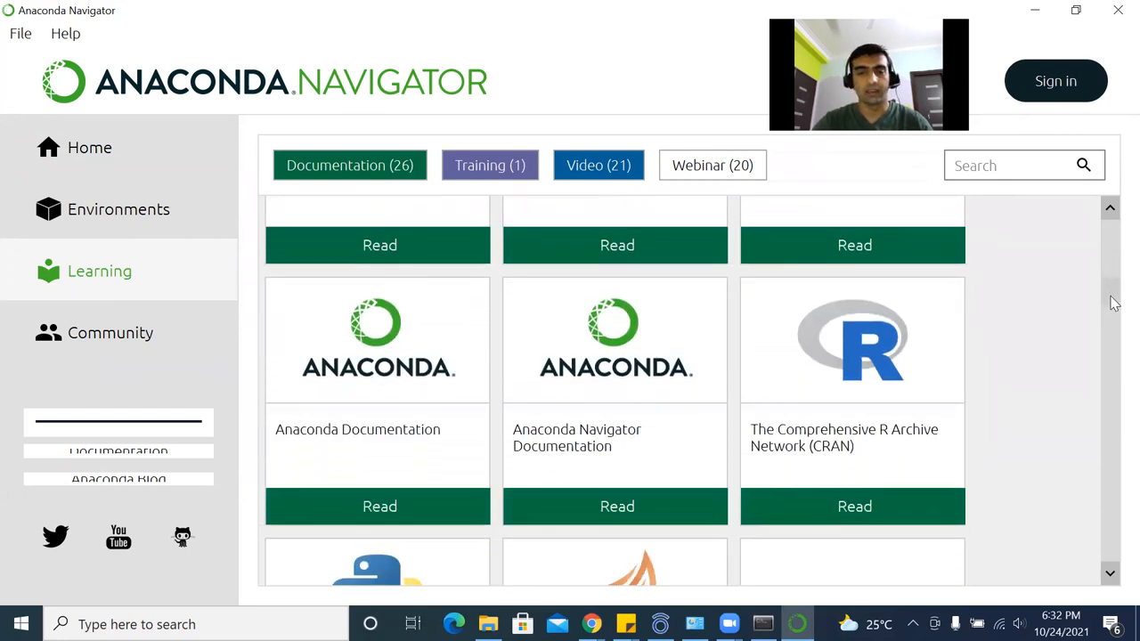
scroll("down", 3)
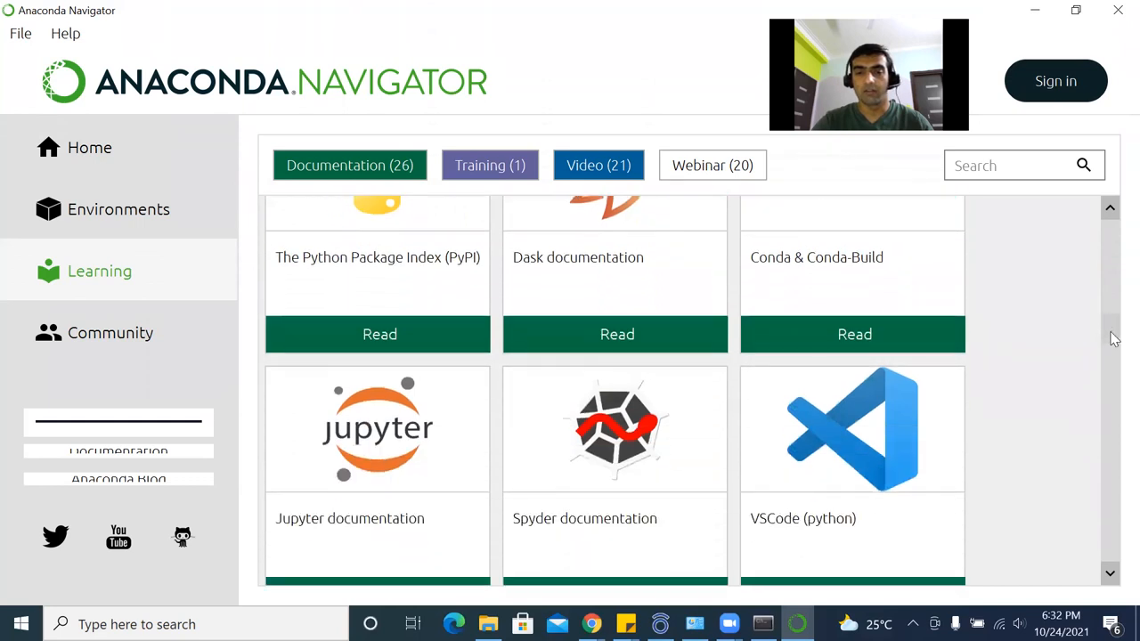
scroll("down", 3)
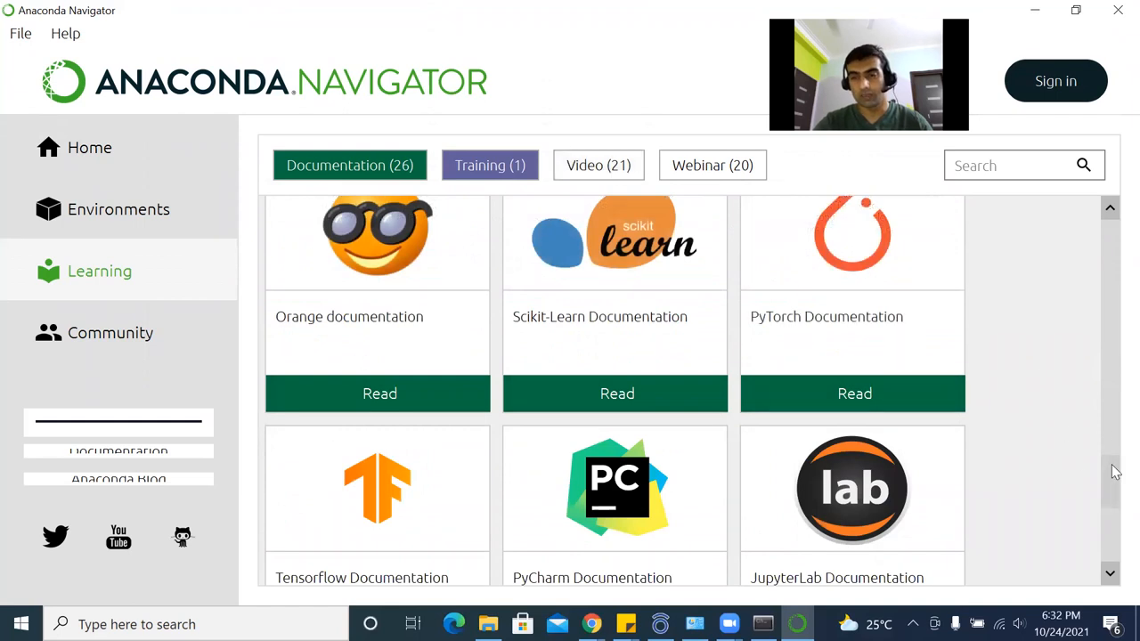
scroll("down", 3)
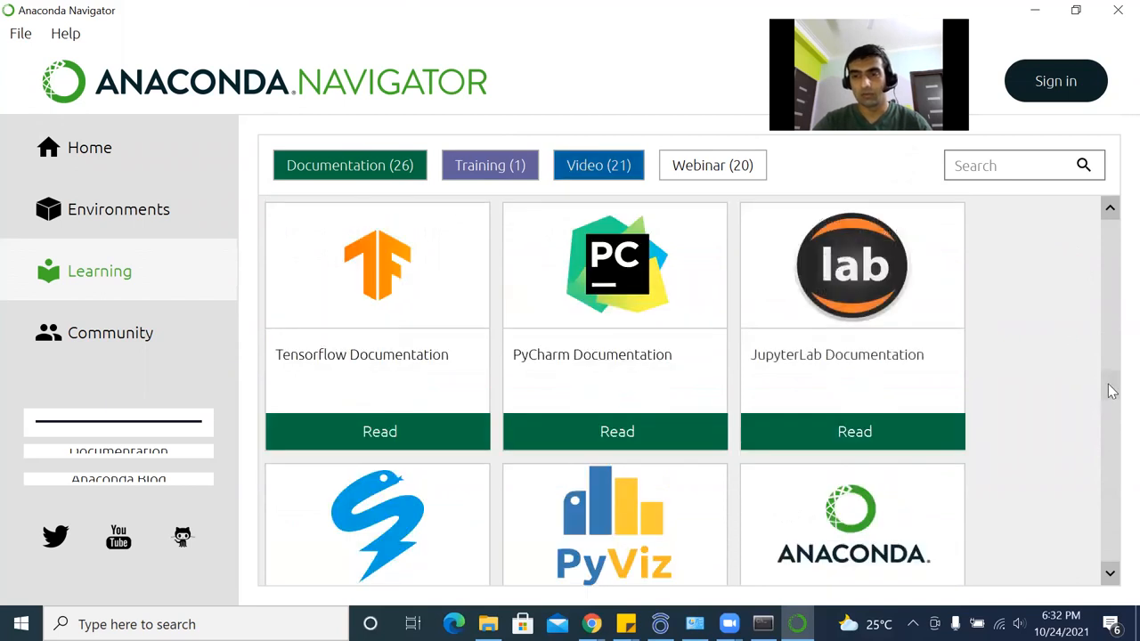
scroll("down", 3)
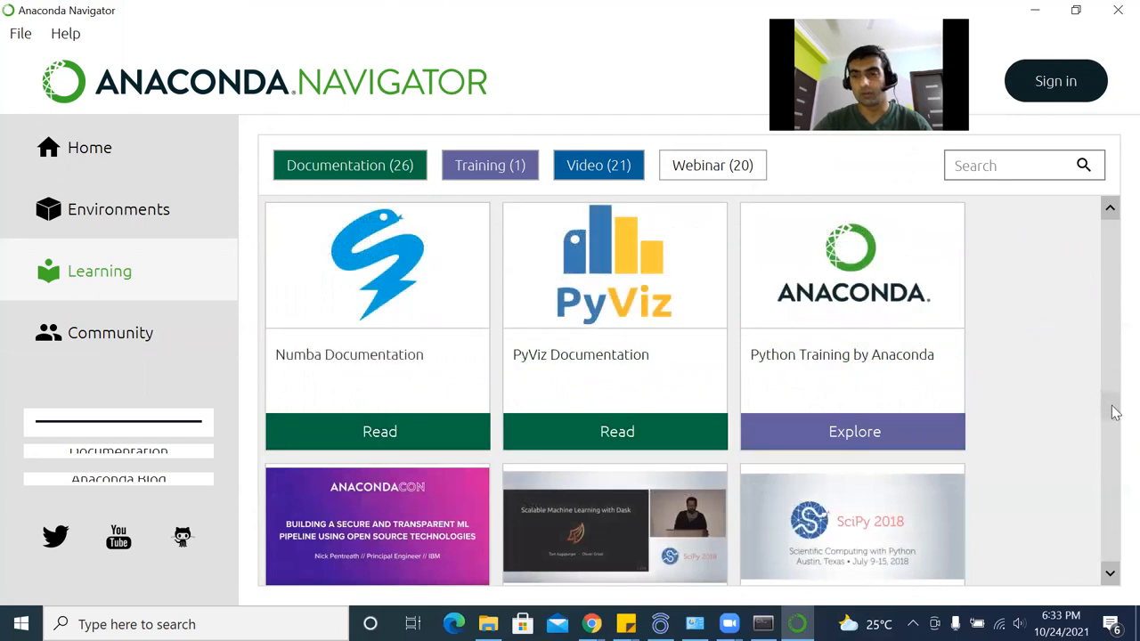
scroll("down", 3)
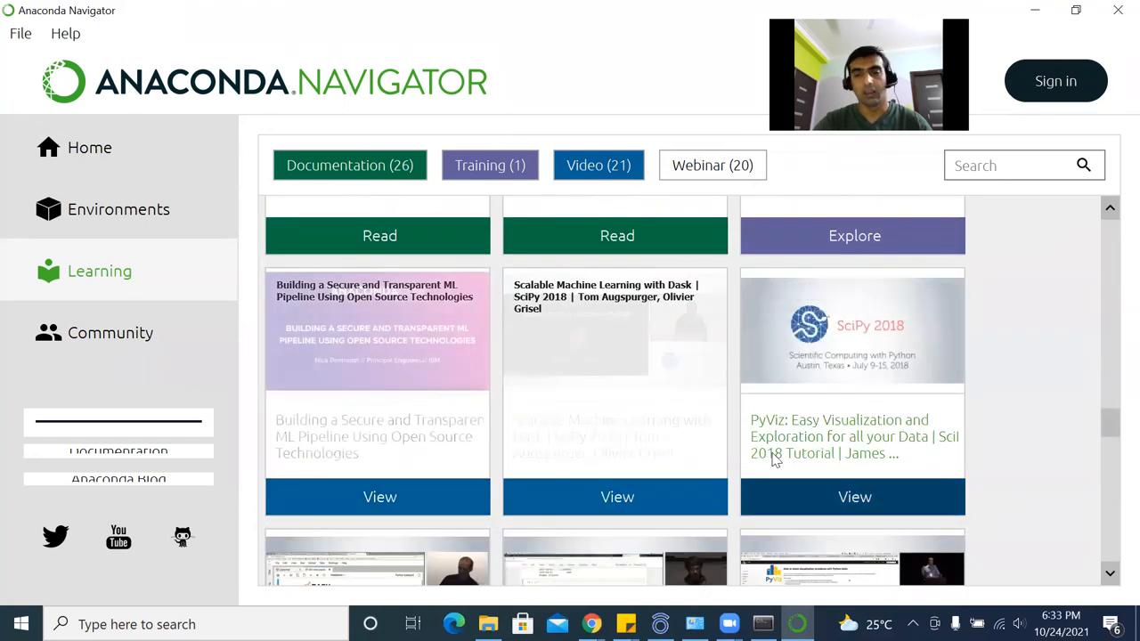
scroll("down", 3)
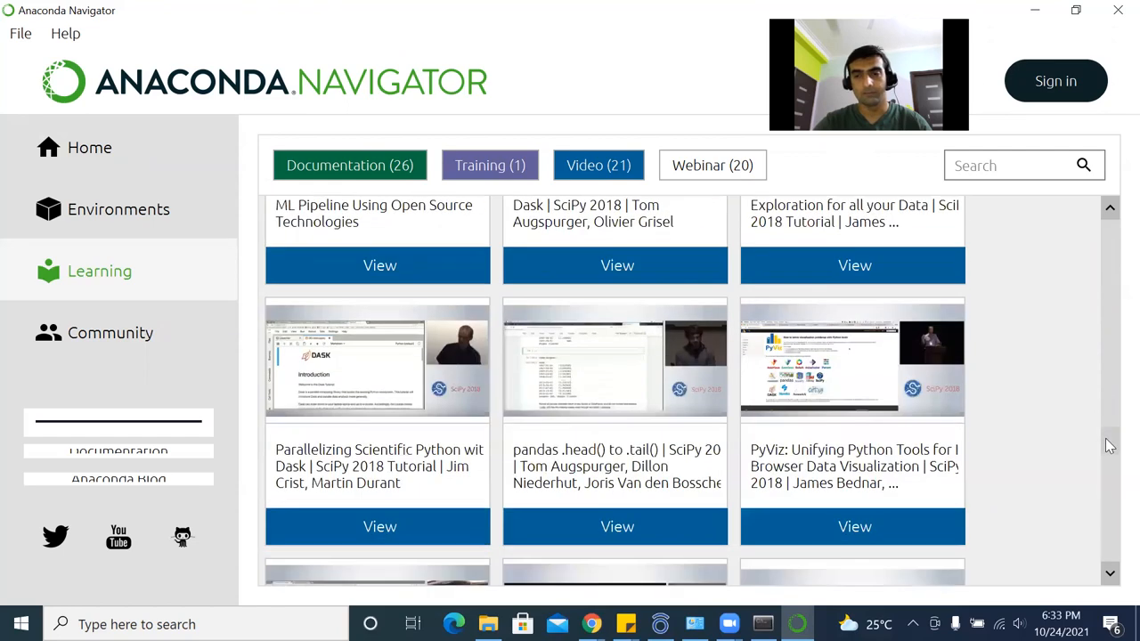
scroll("down", 3)
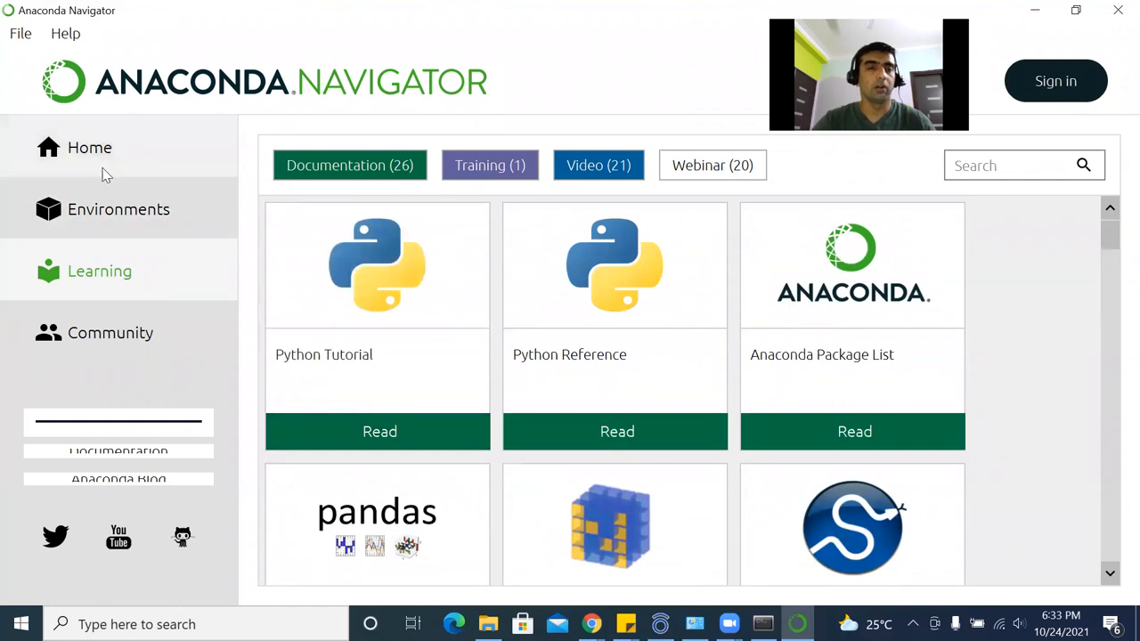
Launch Jupyter Notebook from Navigator's Home page.
left_click(89, 147)
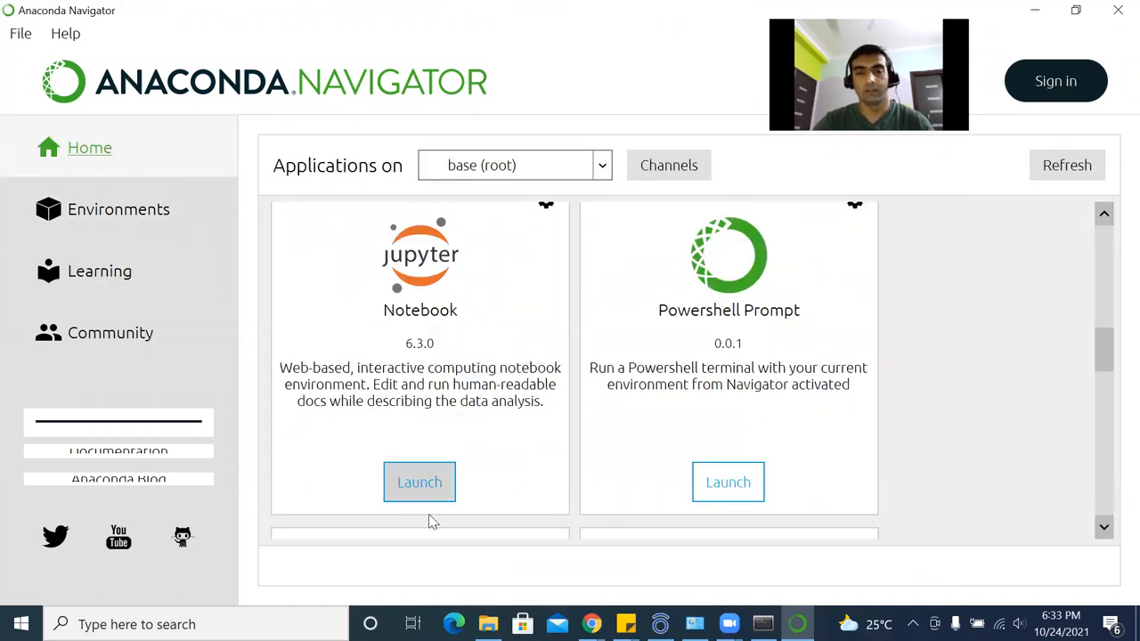
left_click(419, 482)
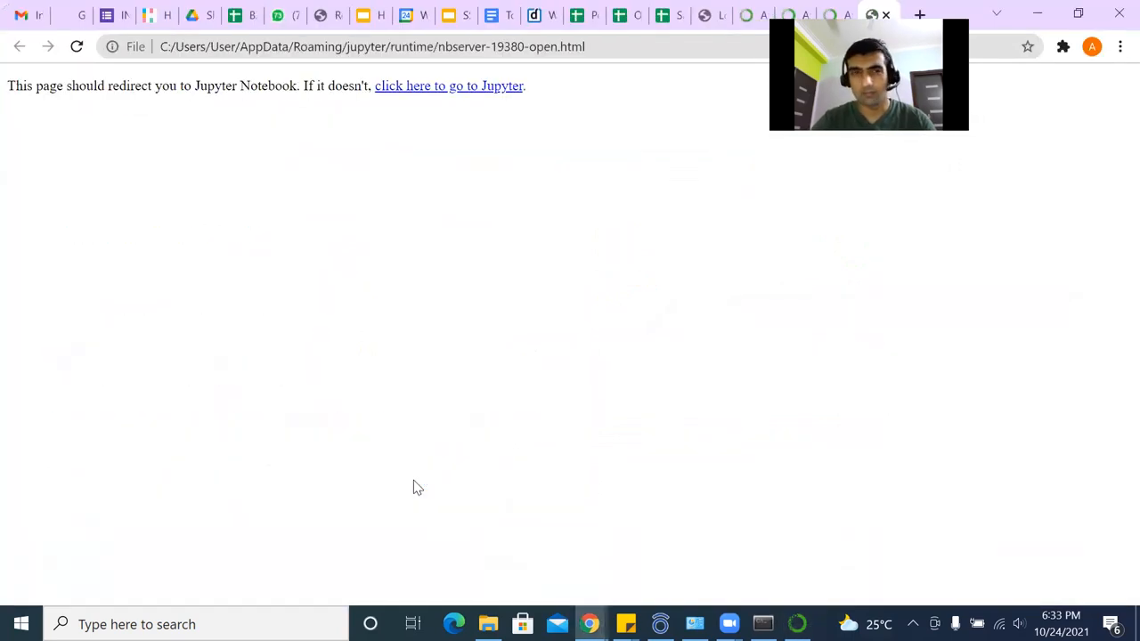
From the Jupyter file browser, create a new Python 3 notebook, Untitled2.
left_click(449, 85)
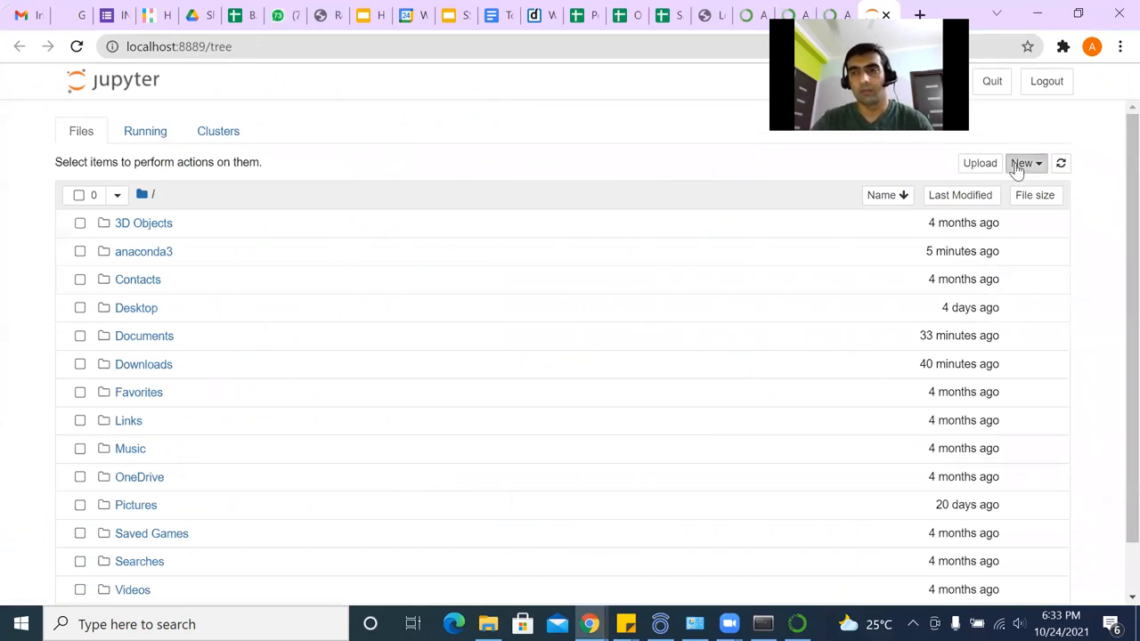
left_click(1021, 163)
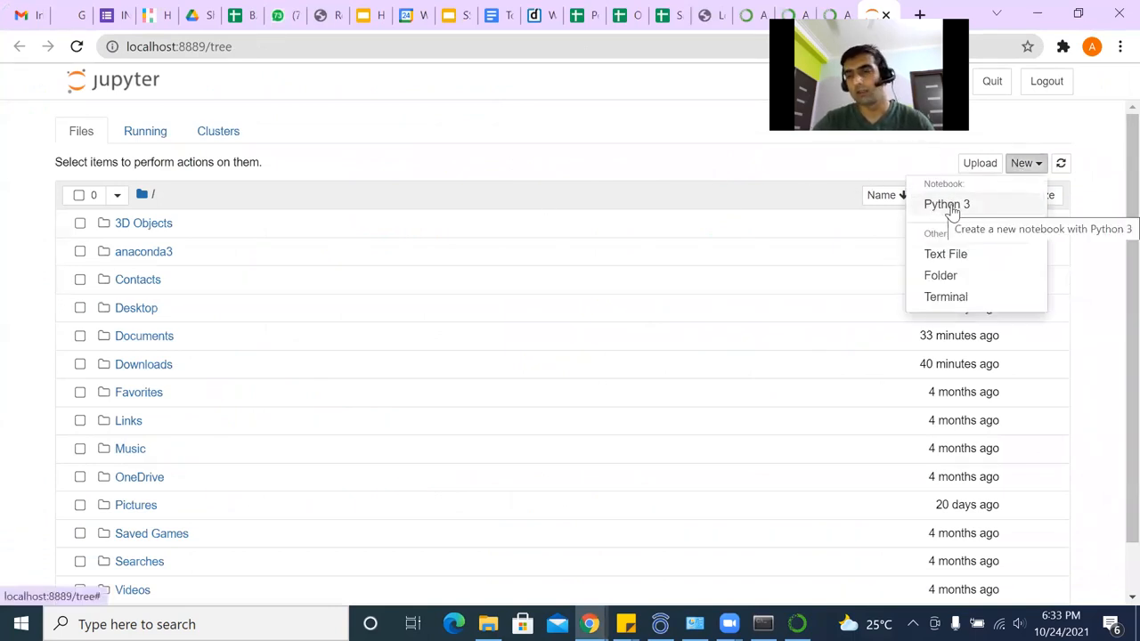
left_click(947, 204)
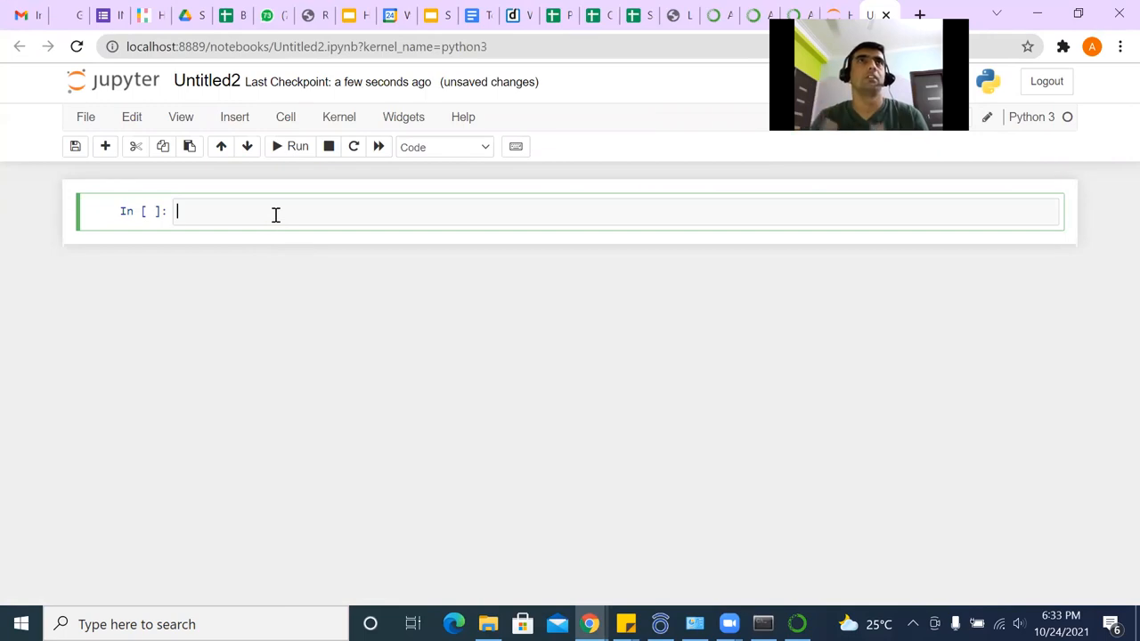
Enter print("Hello World !!!") in the first cell, run it, and select the output.
type("print")
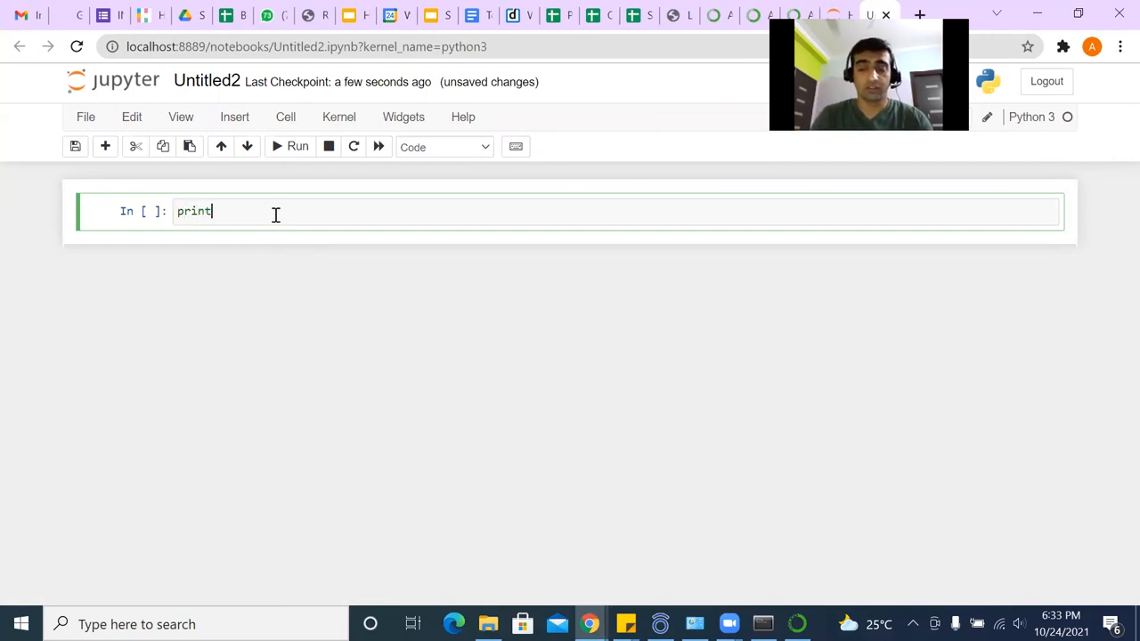
type("()")
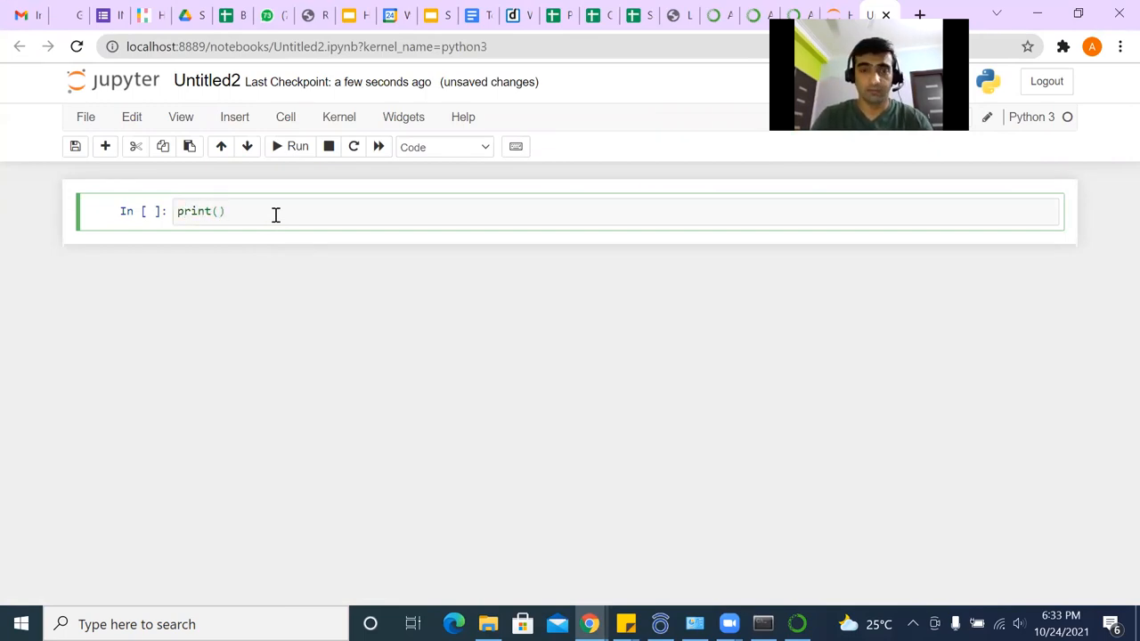
type("\"\"")
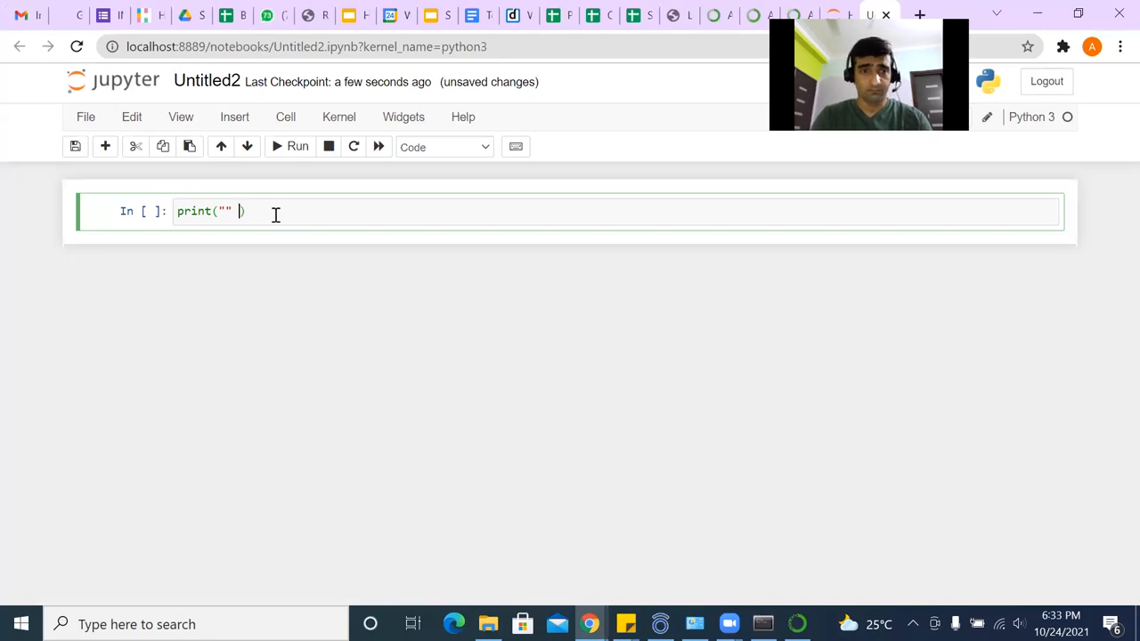
type("H")
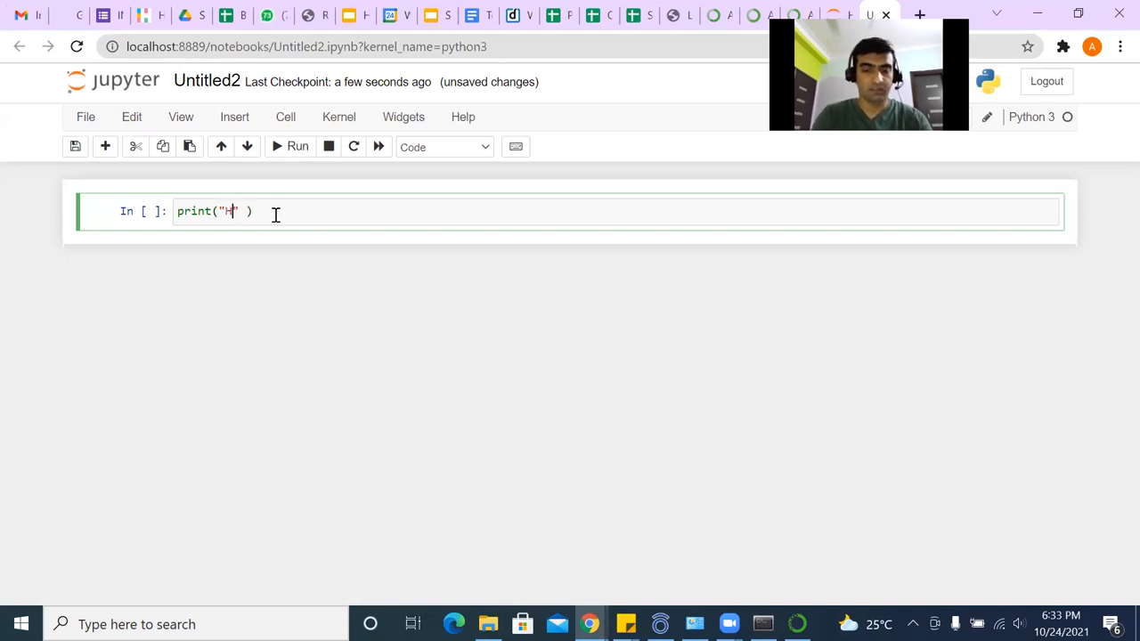
type("ello Worl")
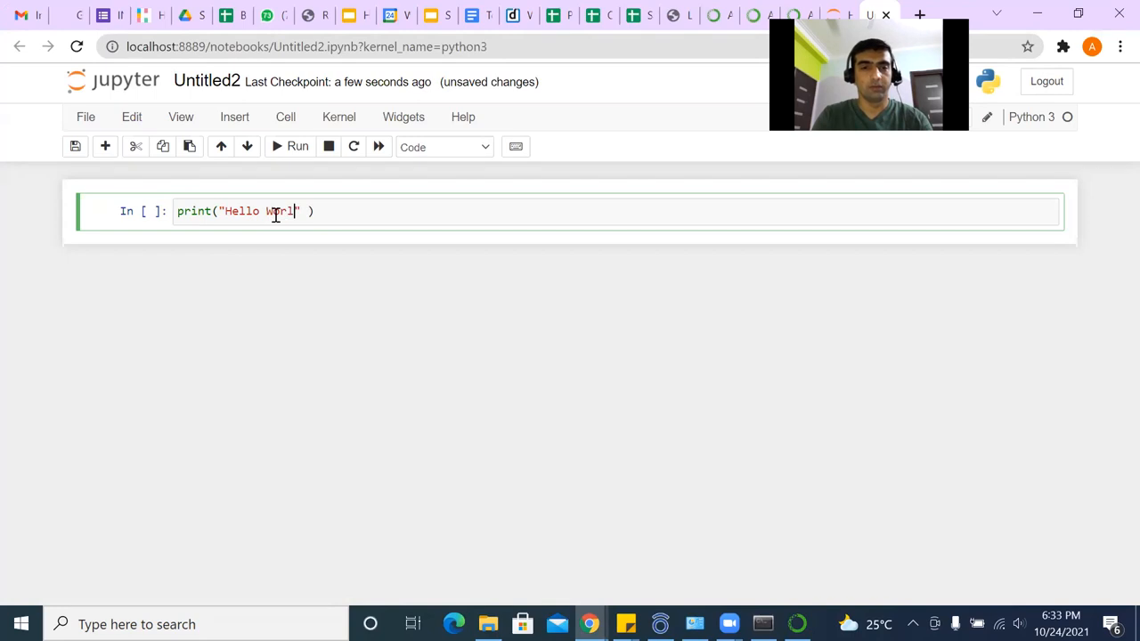
type("!!")
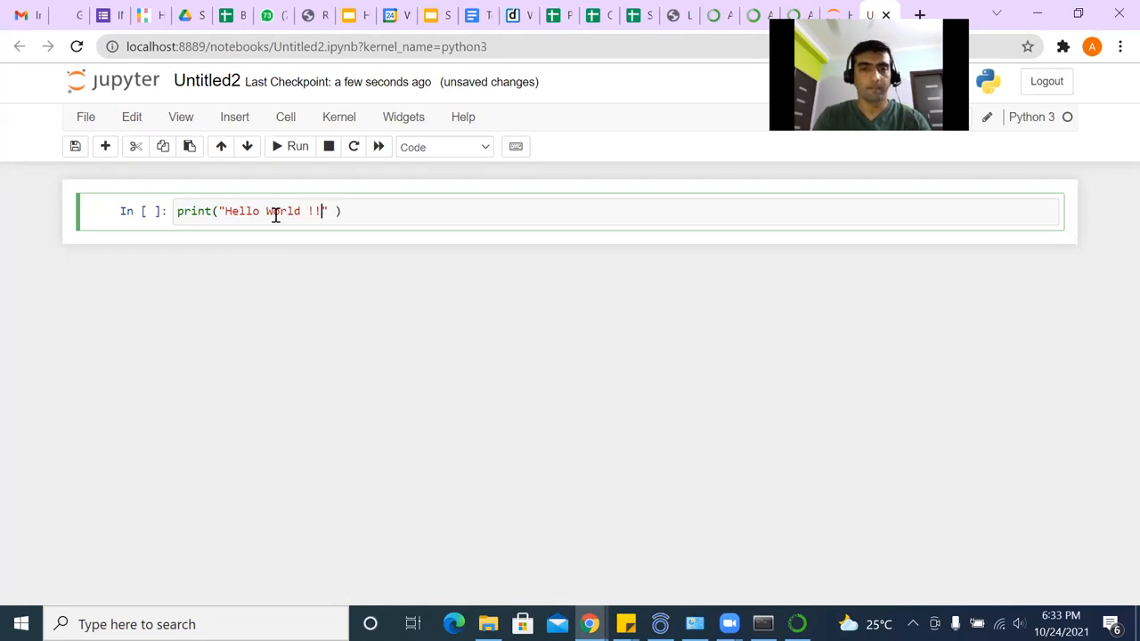
type("!")
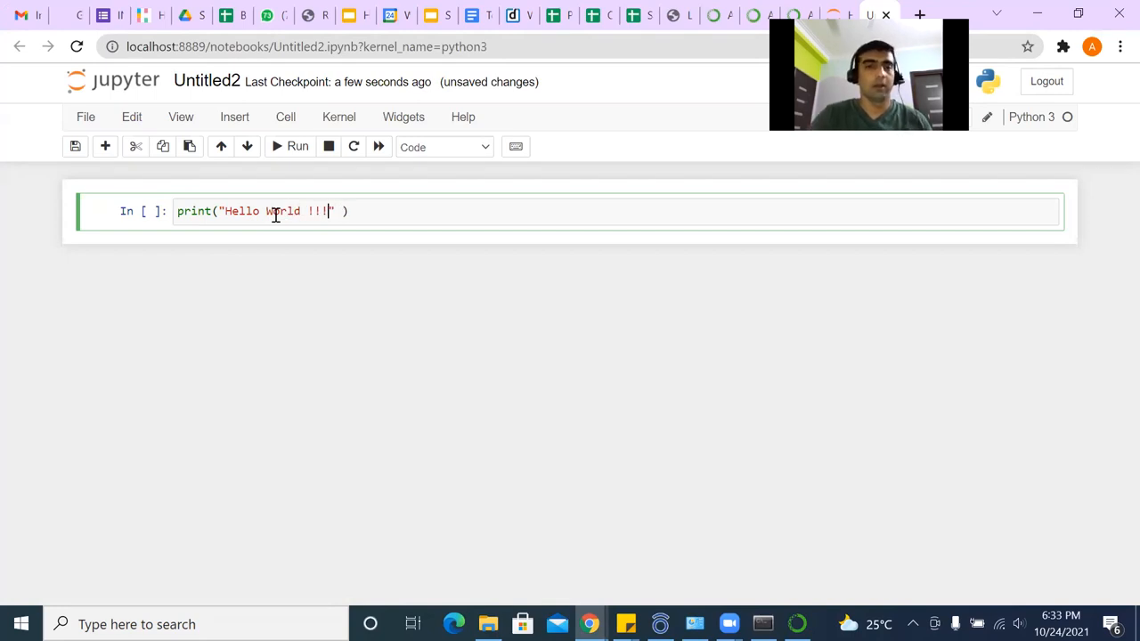
left_click(298, 146)
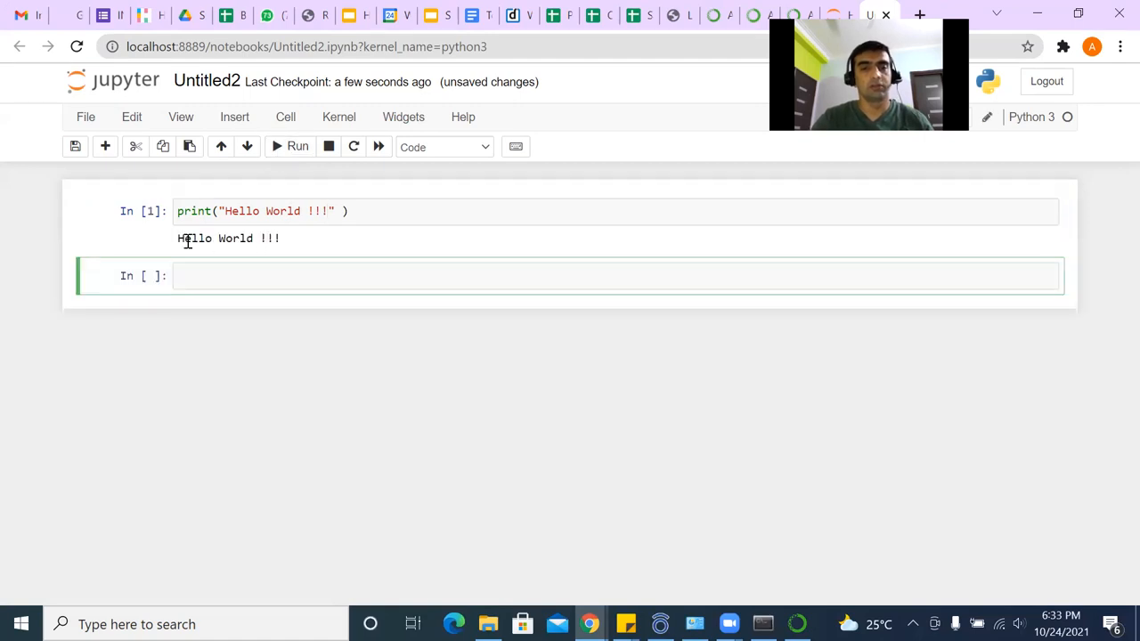
double_click(228, 238)
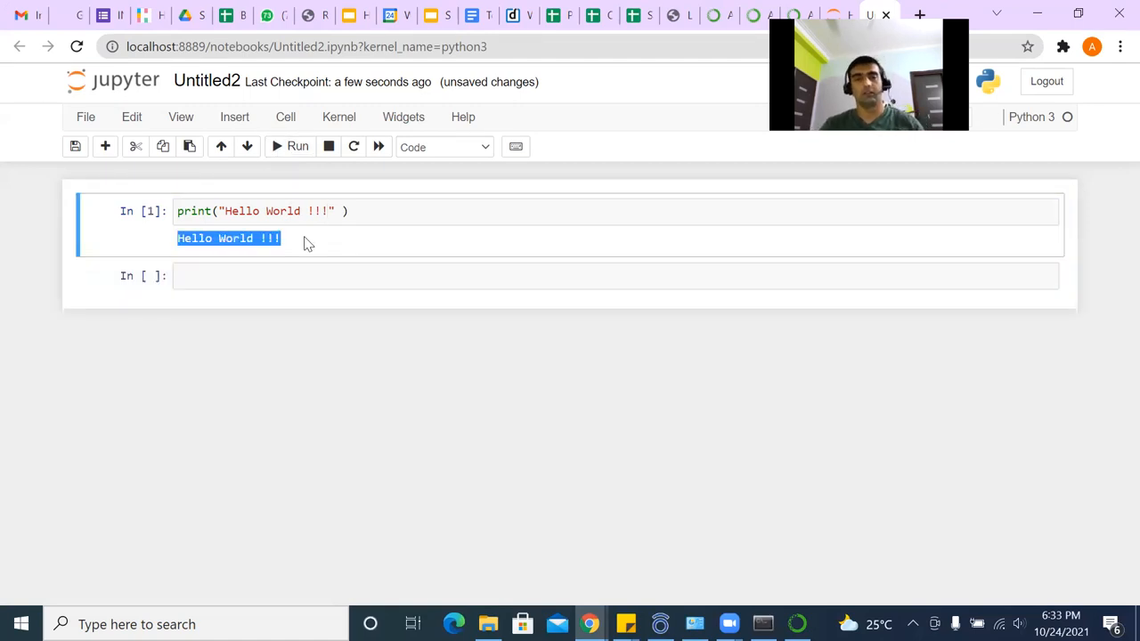